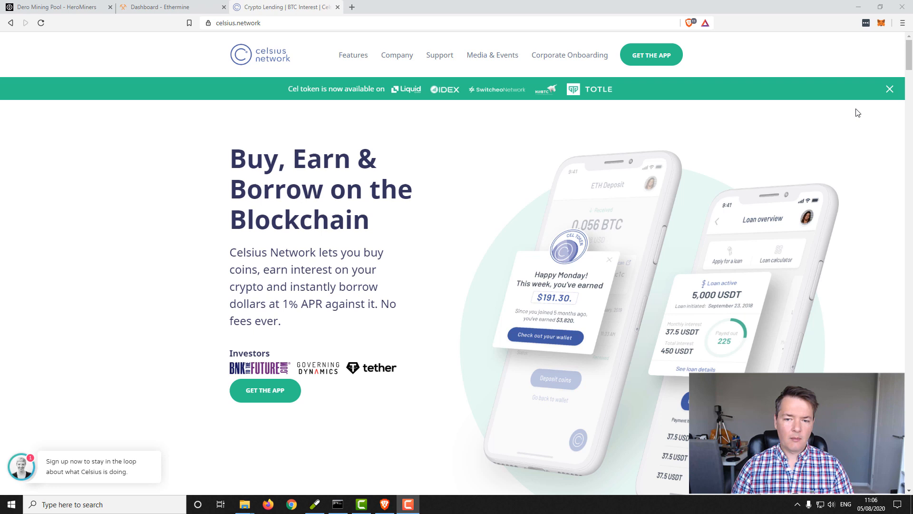
mouse_move(482, 202)
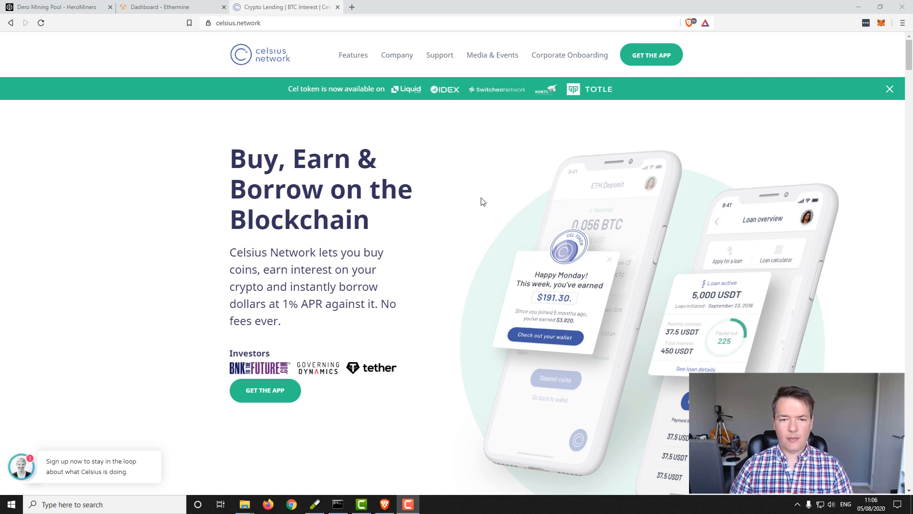
mouse_move(487, 226)
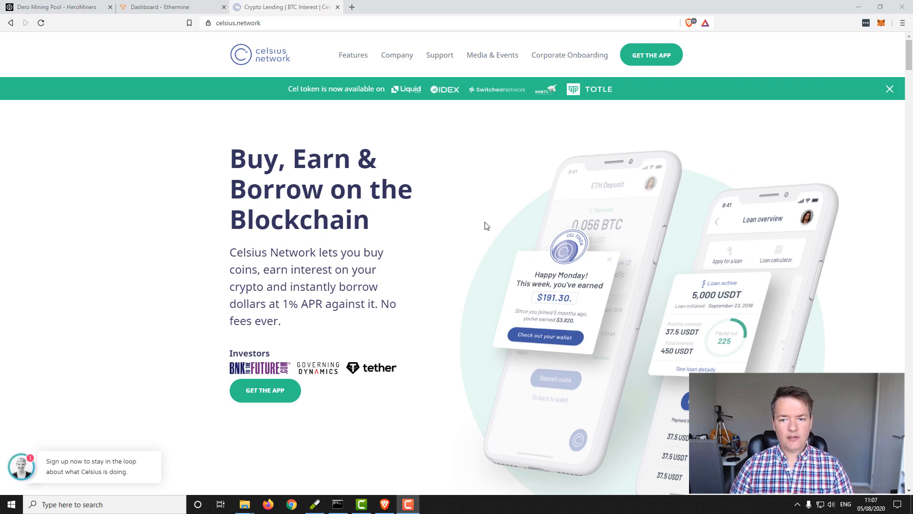
mouse_move(409, 167)
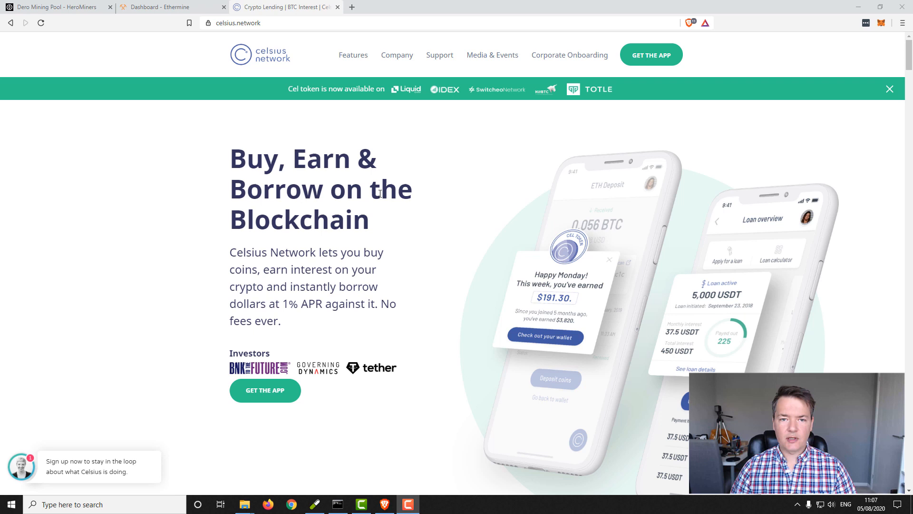
mouse_move(412, 243)
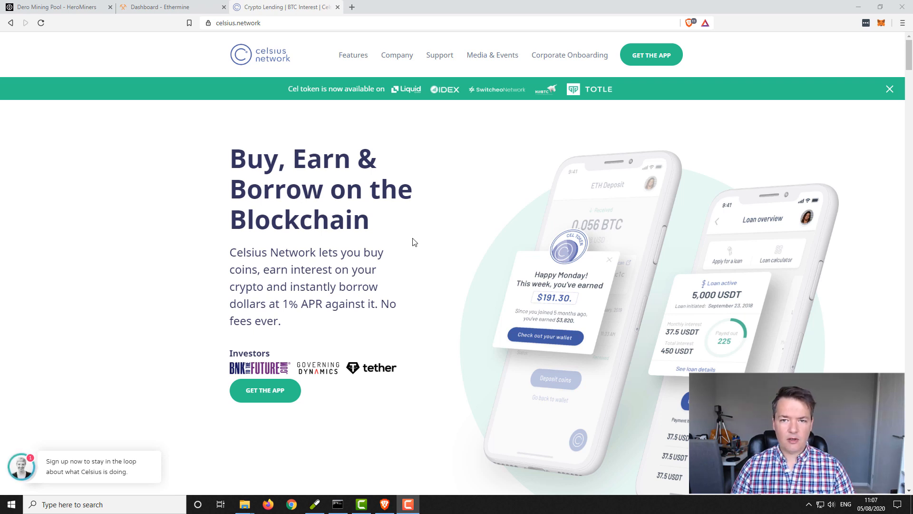
mouse_move(420, 241)
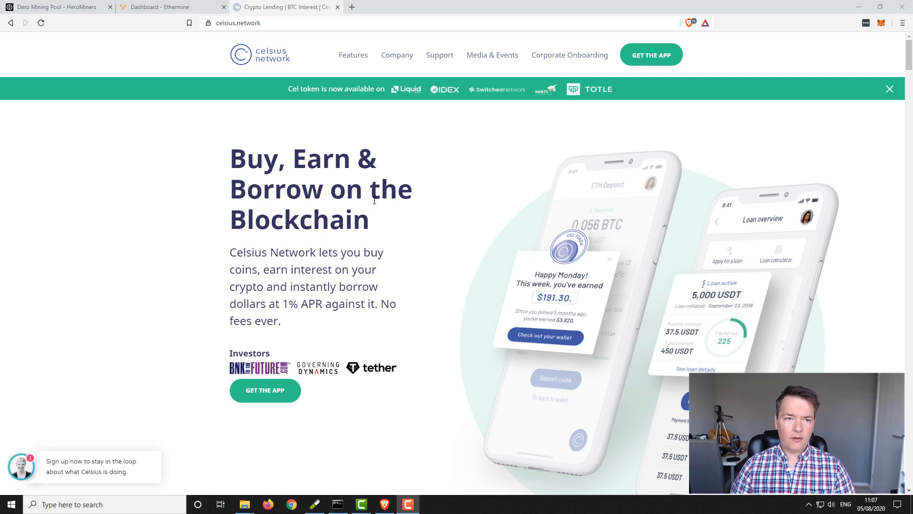
Step: View this week's Celsius interest rates for Ethereum, Dash and Bitcoin Cash
scroll(down, 3)
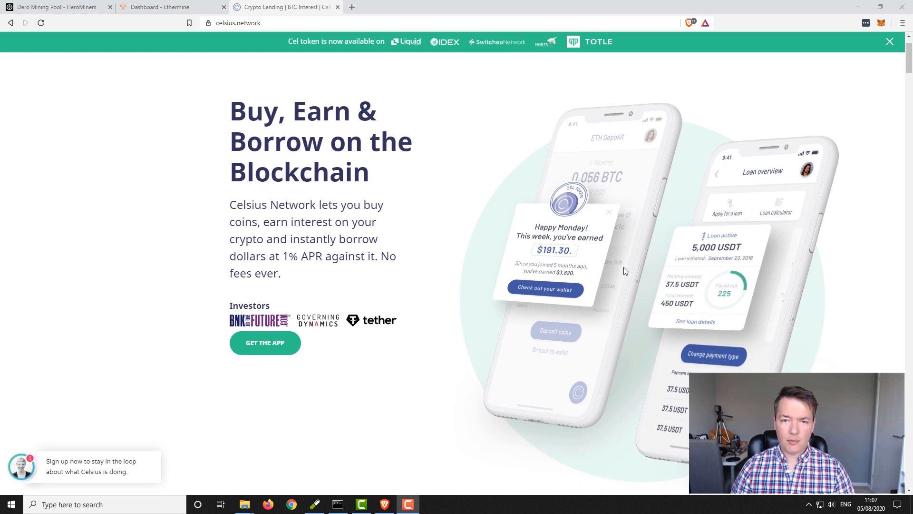
mouse_move(626, 259)
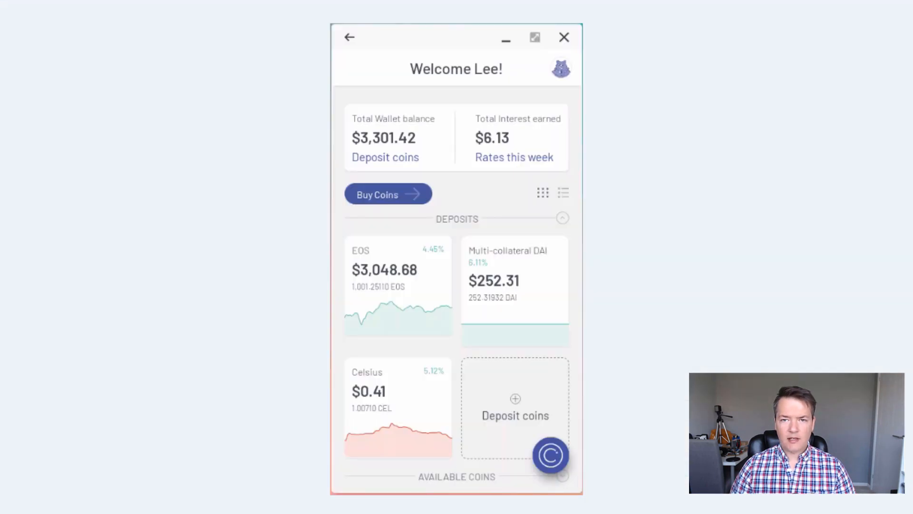
mouse_move(736, 318)
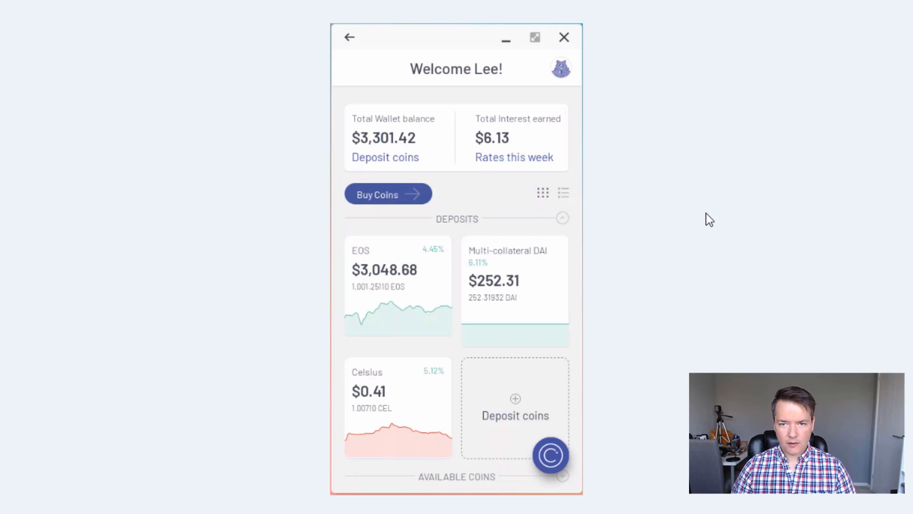
mouse_move(725, 180)
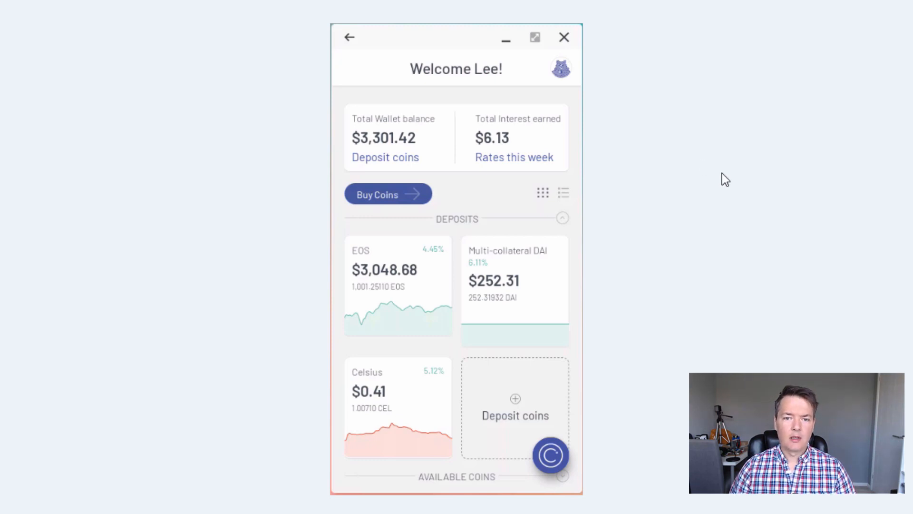
mouse_move(652, 129)
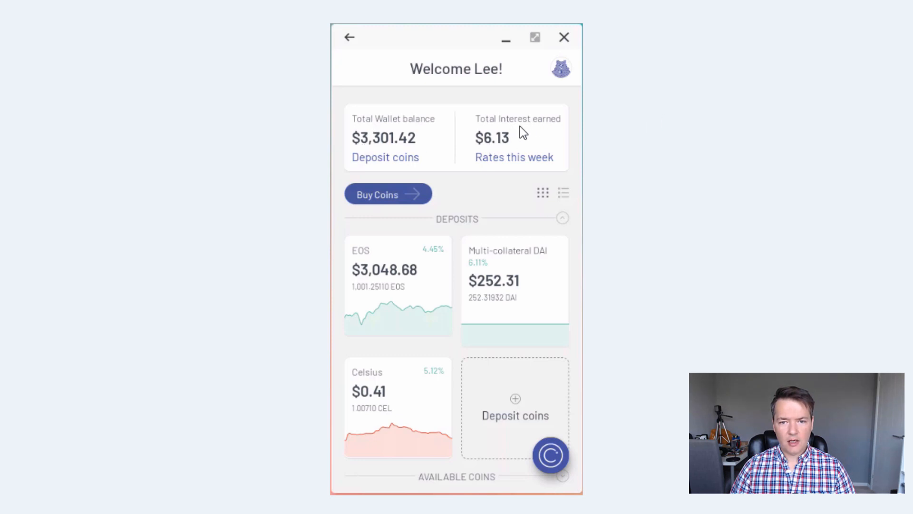
mouse_move(536, 160)
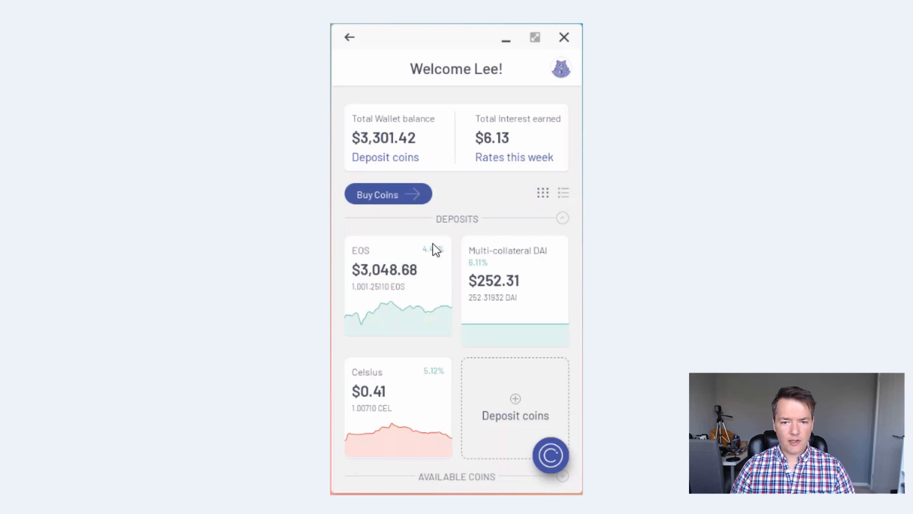
mouse_move(380, 285)
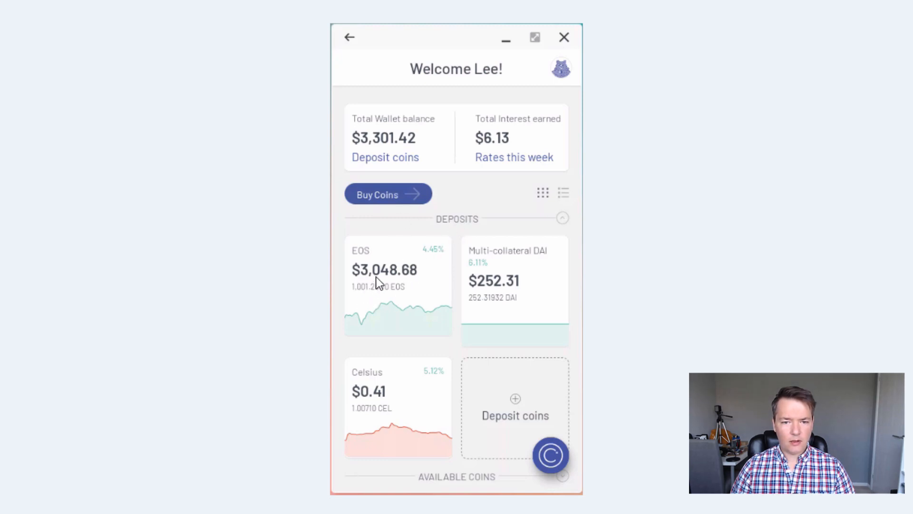
mouse_move(488, 310)
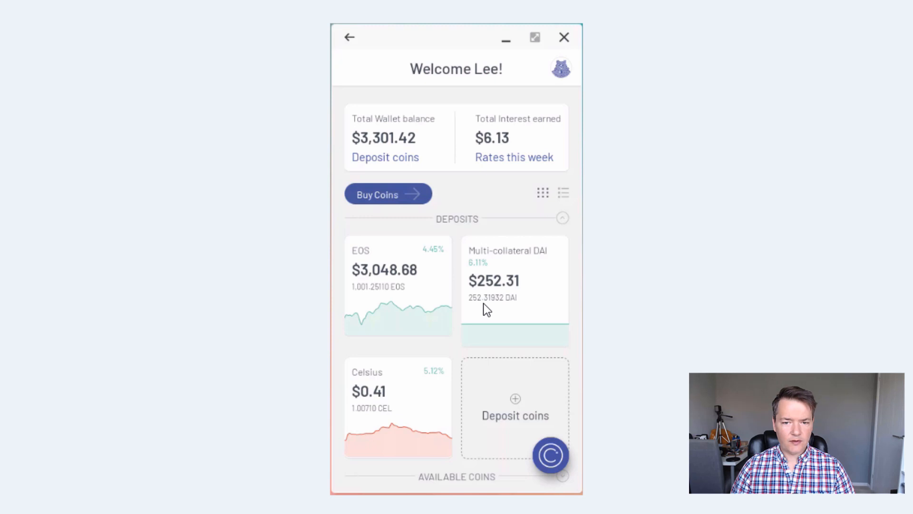
mouse_move(527, 288)
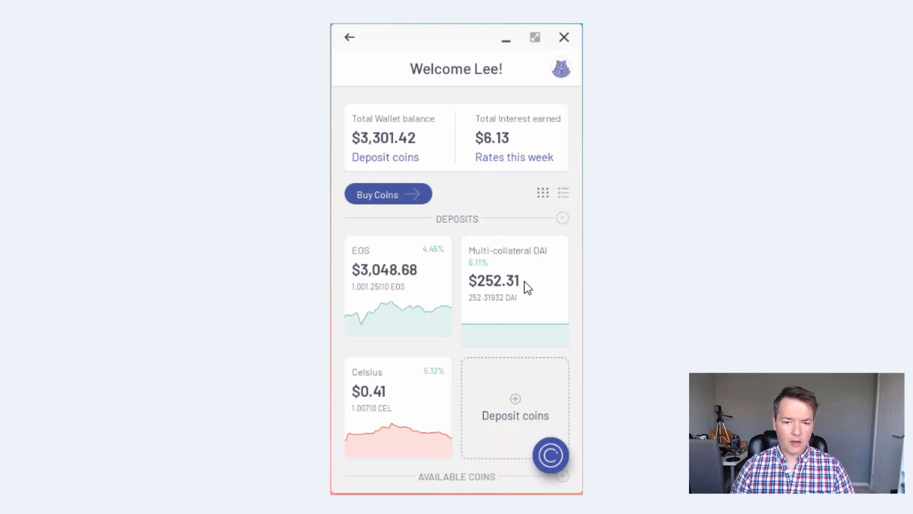
mouse_move(427, 425)
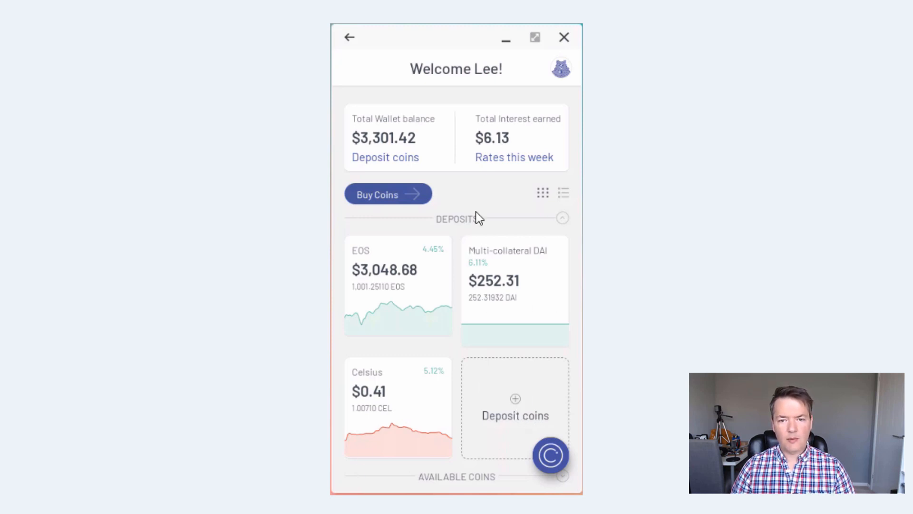
mouse_move(474, 226)
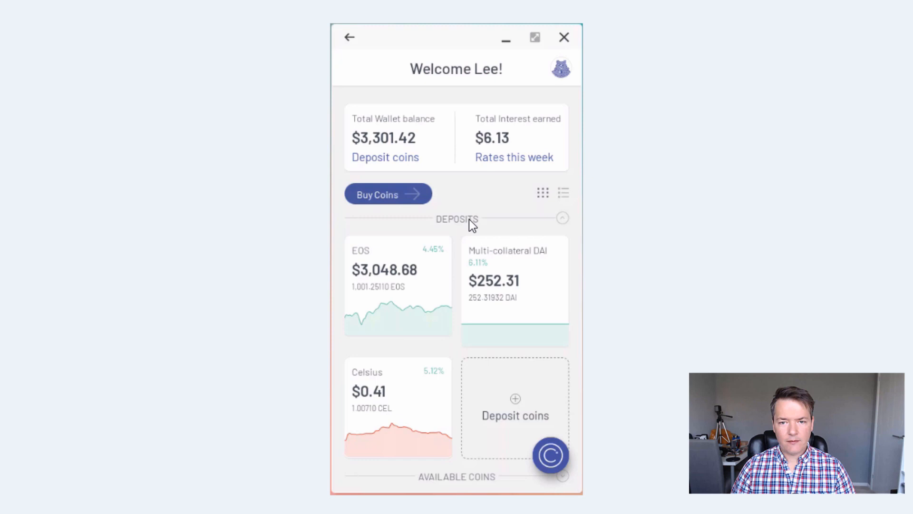
mouse_move(536, 341)
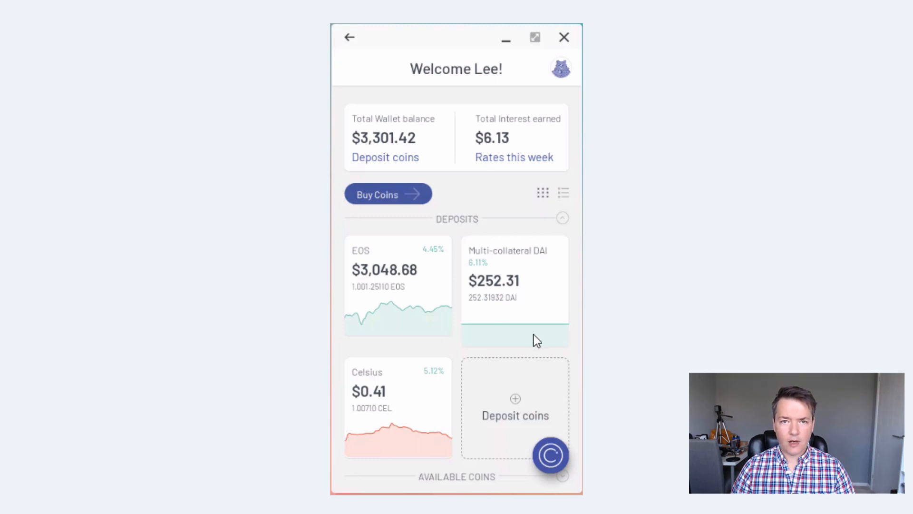
mouse_move(639, 216)
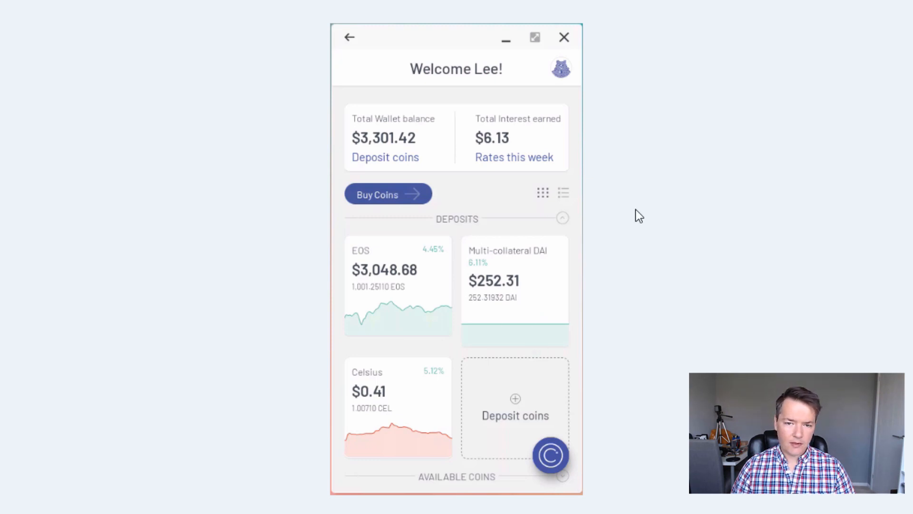
mouse_move(544, 447)
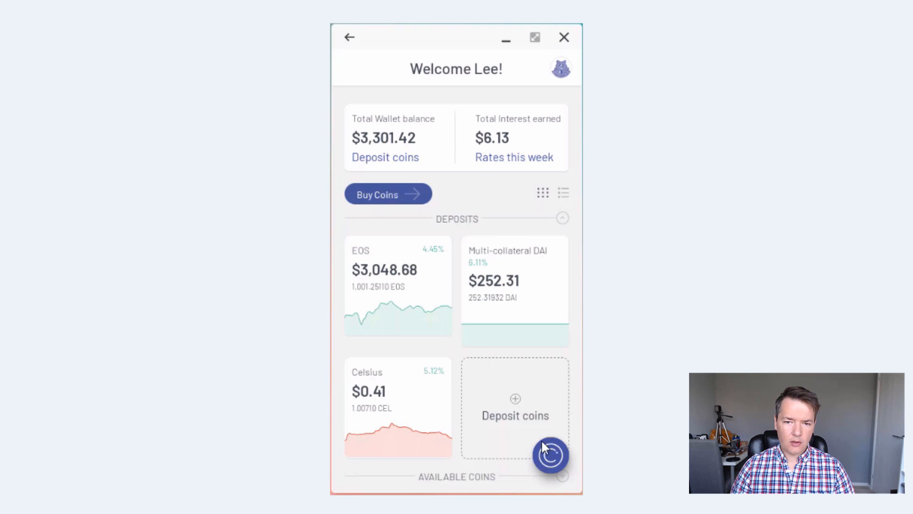
mouse_move(512, 165)
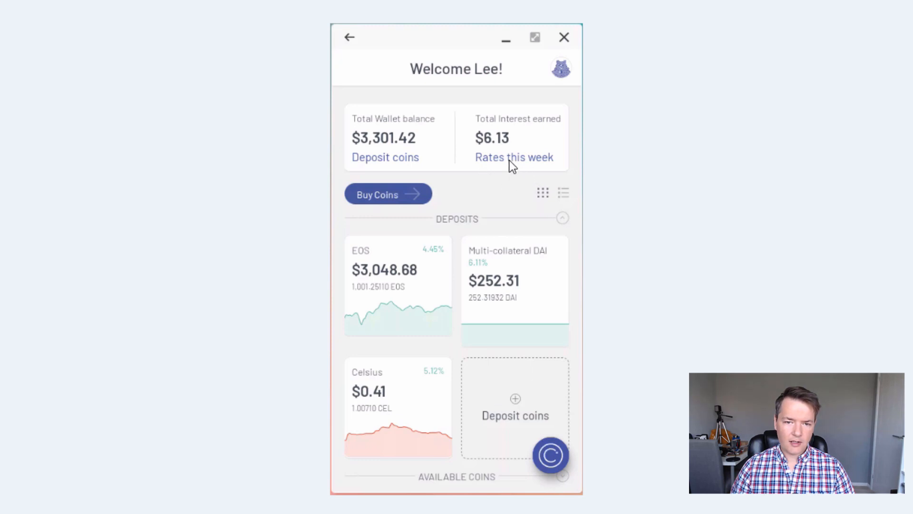
mouse_move(526, 275)
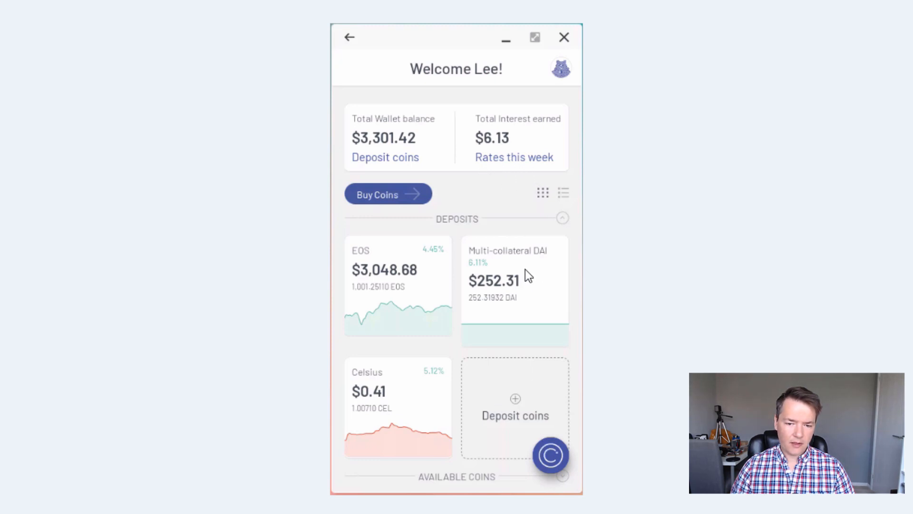
click(513, 157)
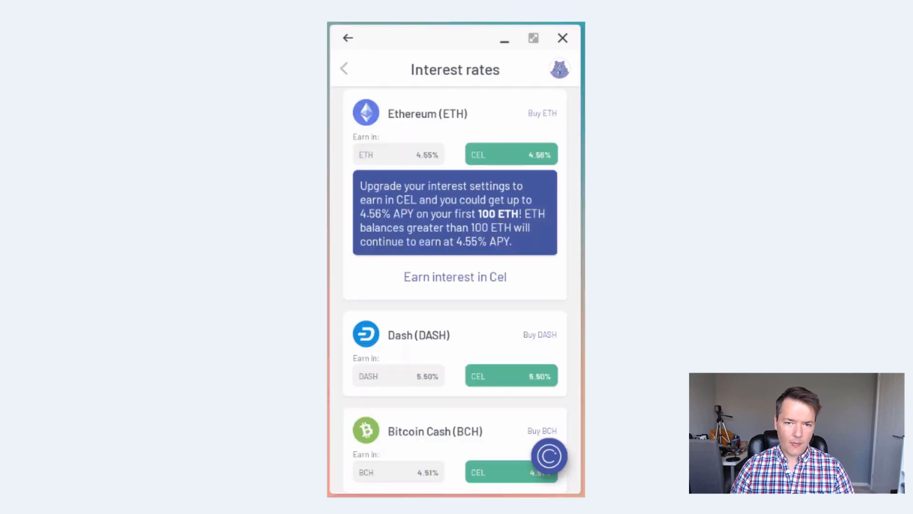
mouse_move(674, 162)
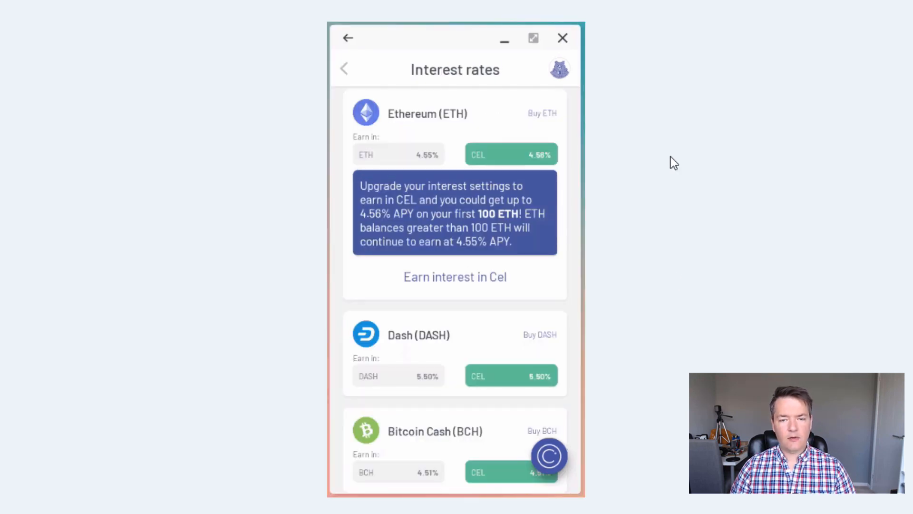
mouse_move(434, 131)
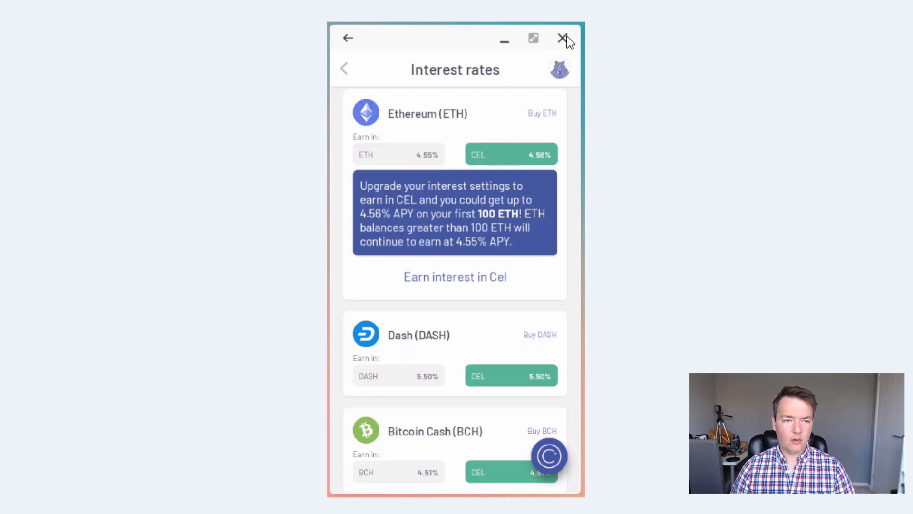
mouse_move(612, 302)
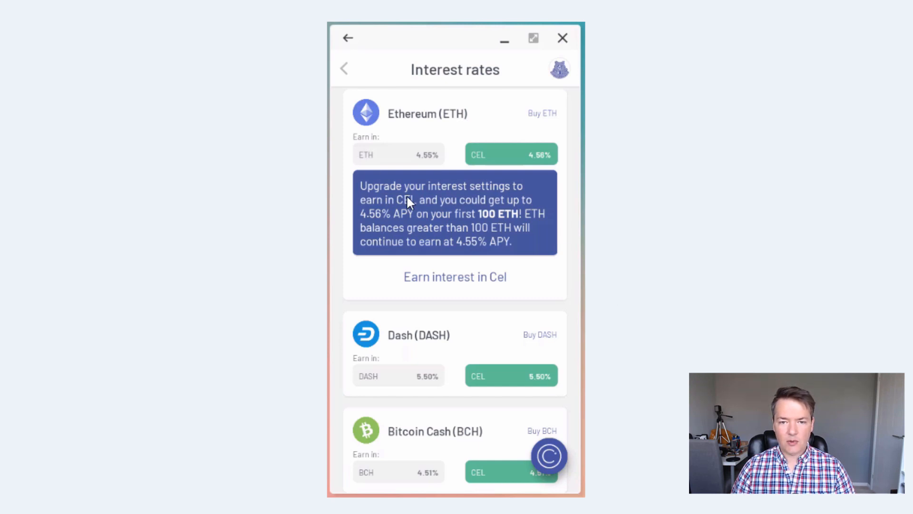
mouse_move(590, 266)
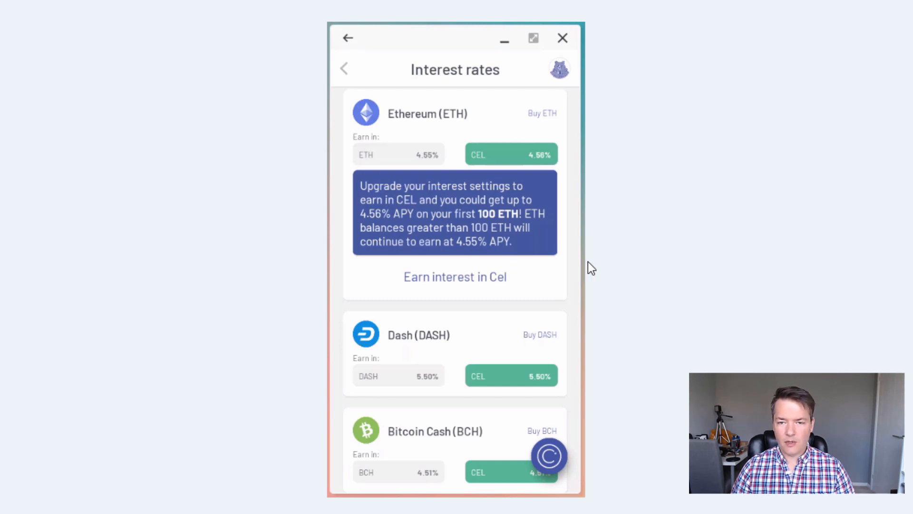
mouse_move(395, 121)
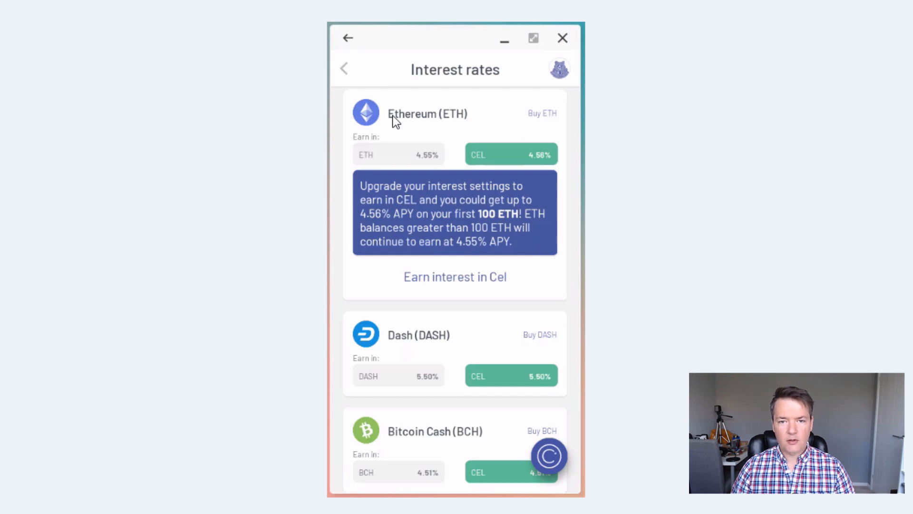
mouse_move(375, 162)
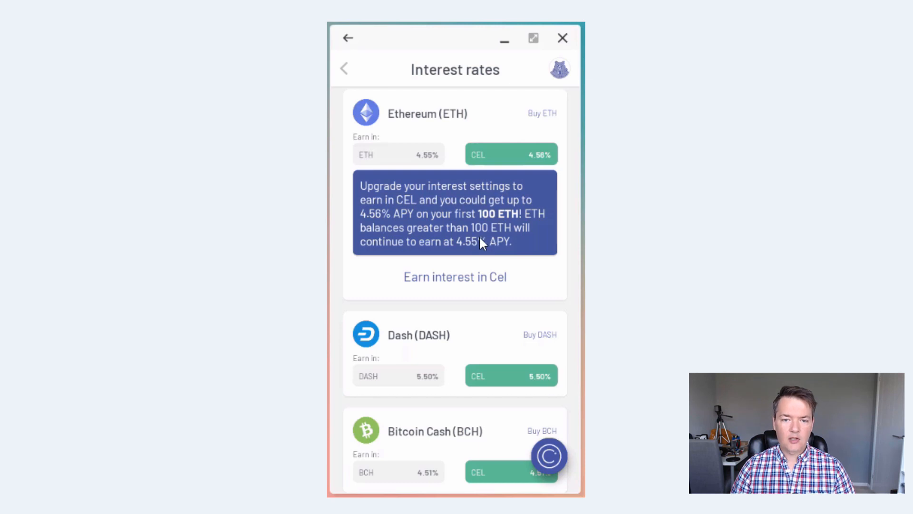
mouse_move(476, 235)
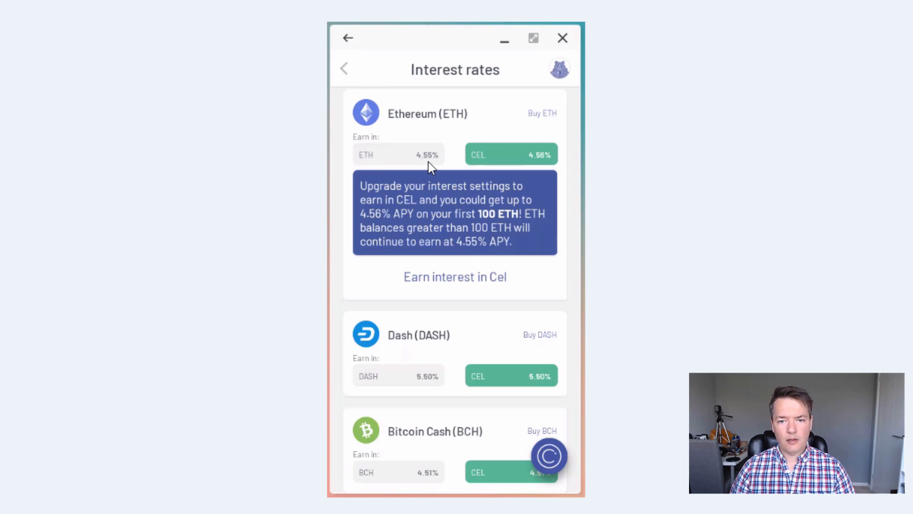
mouse_move(454, 185)
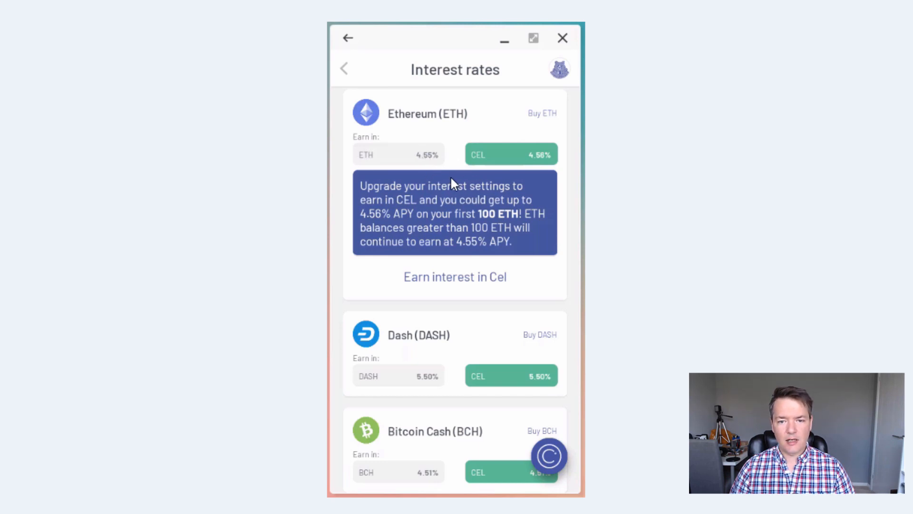
mouse_move(417, 189)
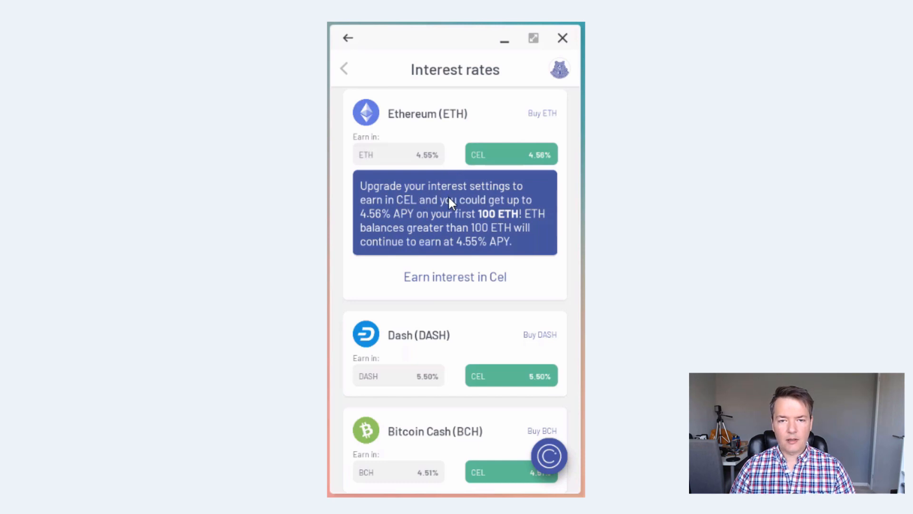
mouse_move(512, 245)
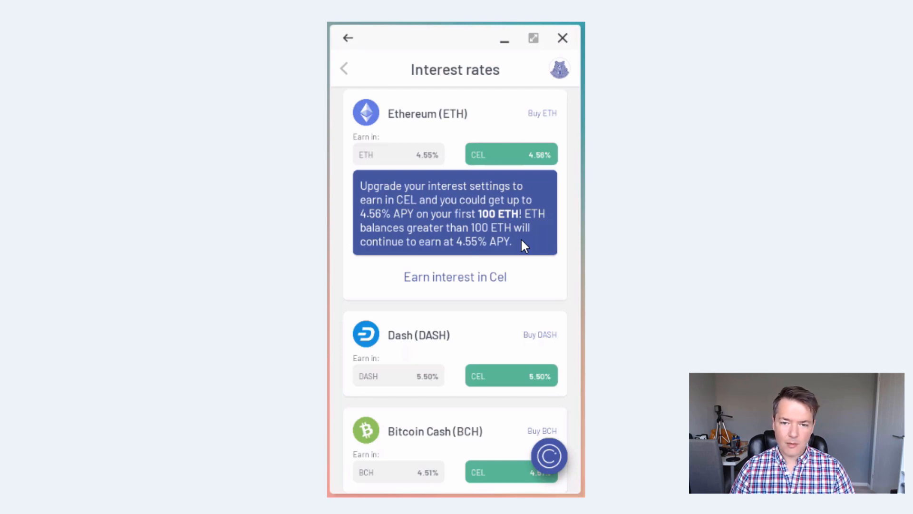
mouse_move(518, 239)
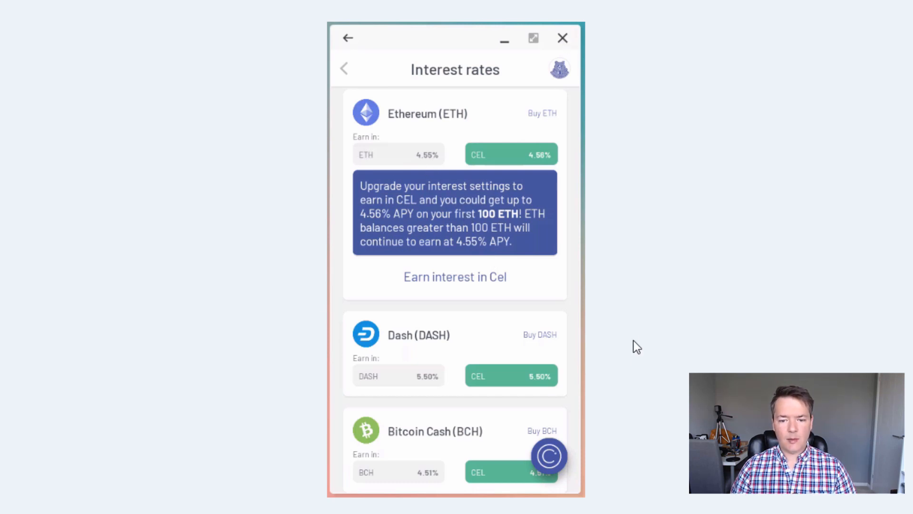
mouse_move(598, 340)
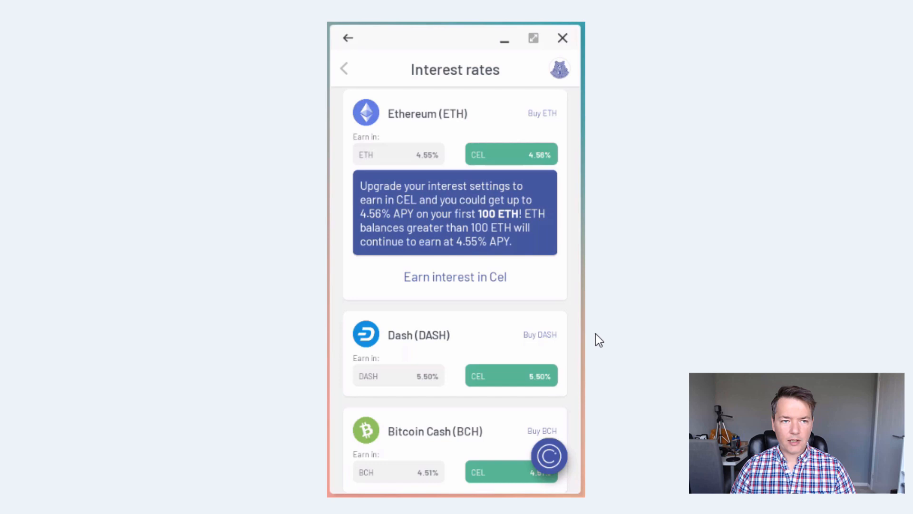
mouse_move(417, 165)
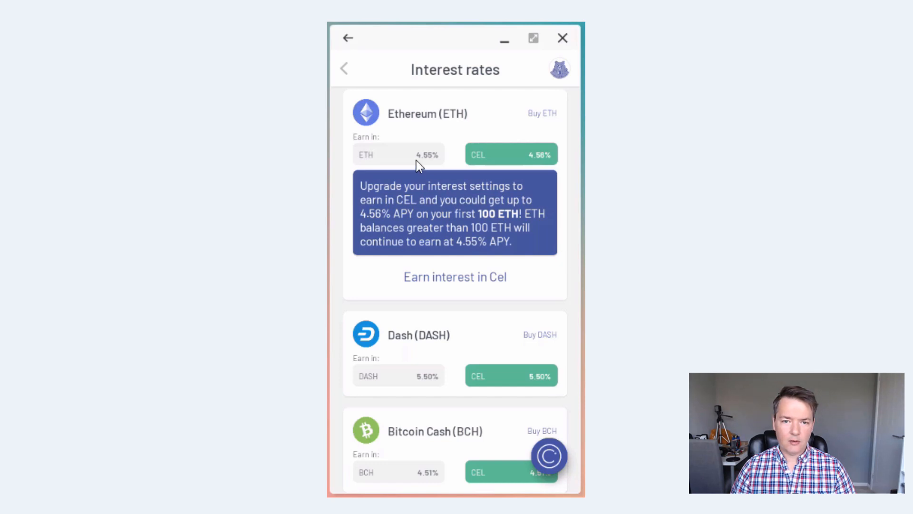
mouse_move(541, 126)
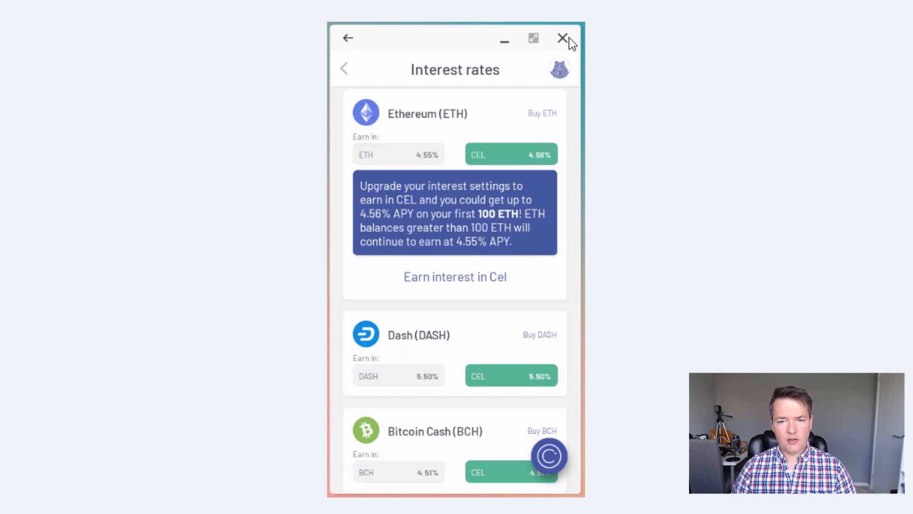
mouse_move(420, 170)
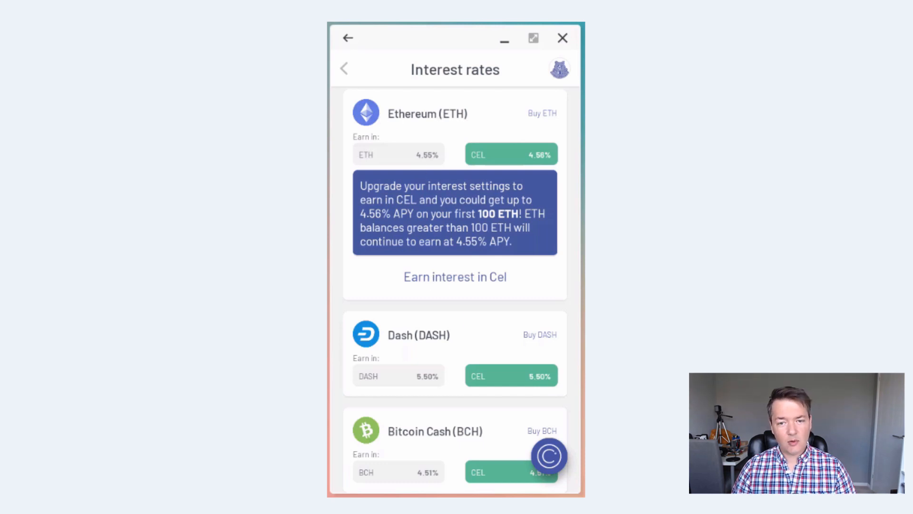
Step: Scroll to the stablecoin rates and view the Multi-collateral DAI detail page
scroll(down, 3)
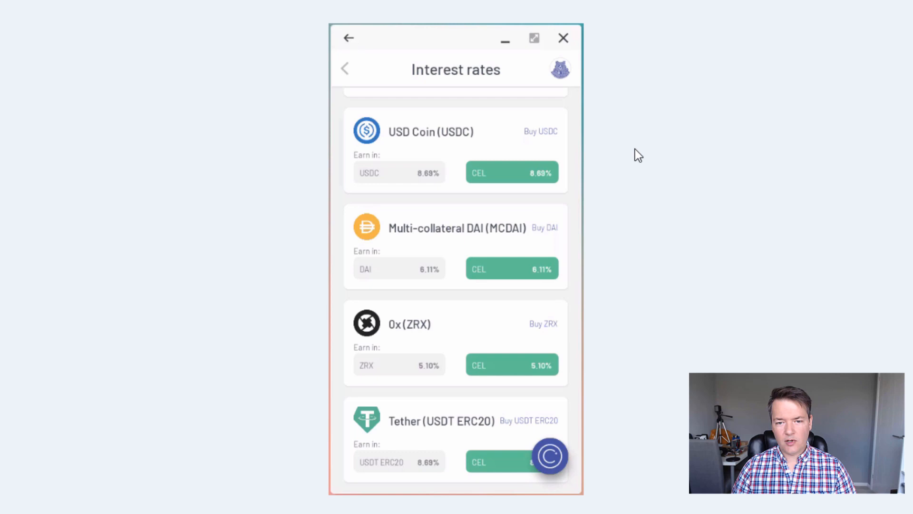
mouse_move(573, 43)
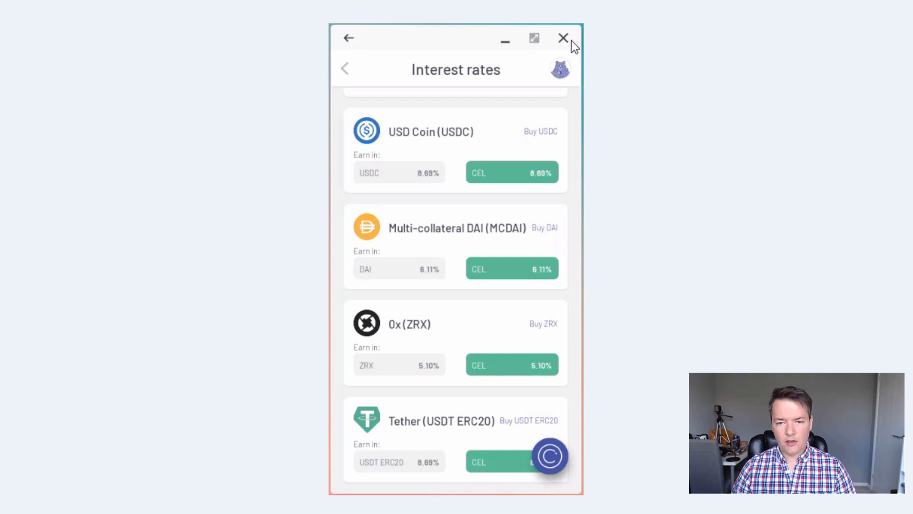
mouse_move(557, 148)
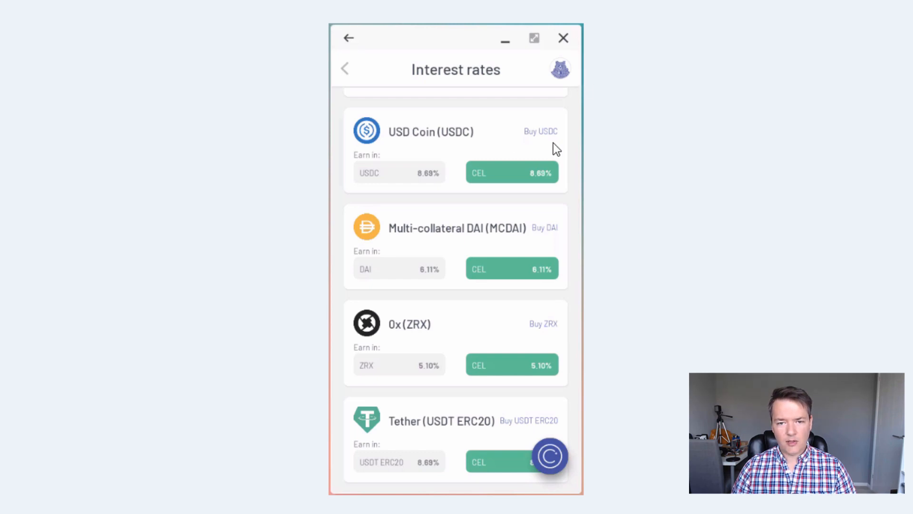
mouse_move(417, 263)
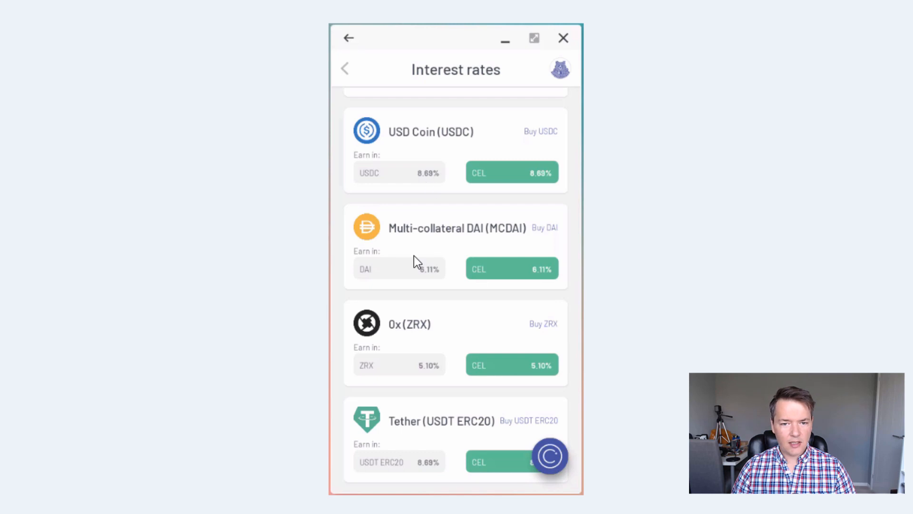
mouse_move(457, 286)
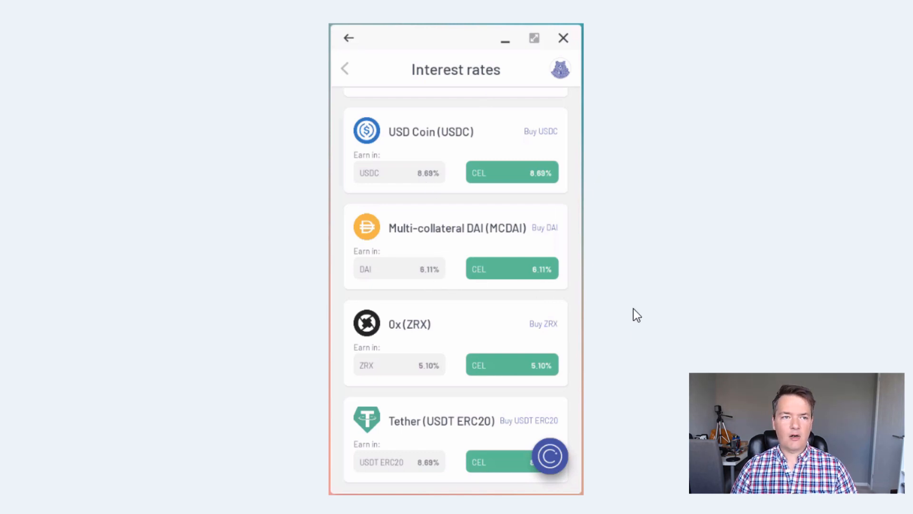
mouse_move(640, 276)
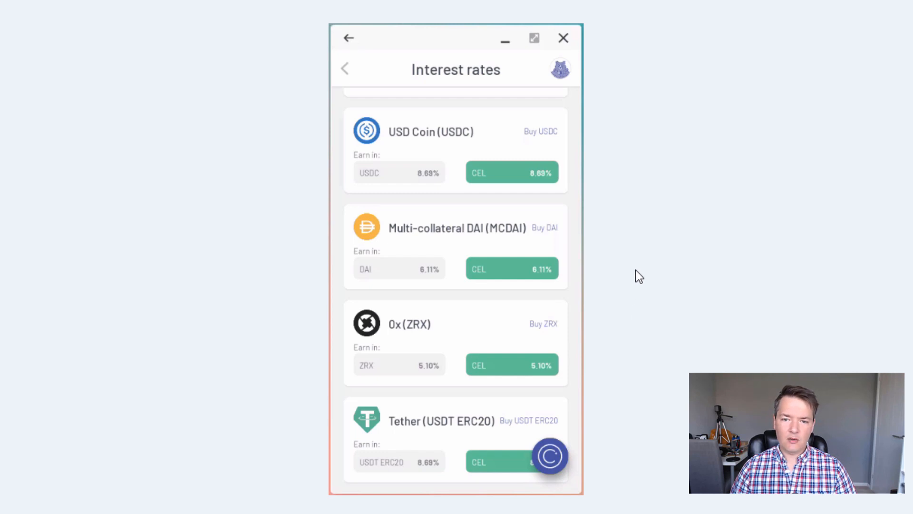
mouse_move(474, 333)
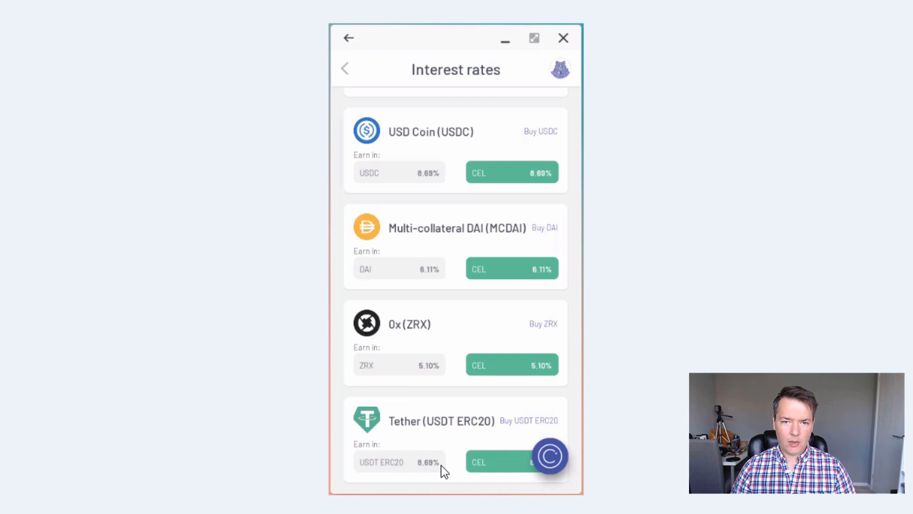
click(457, 227)
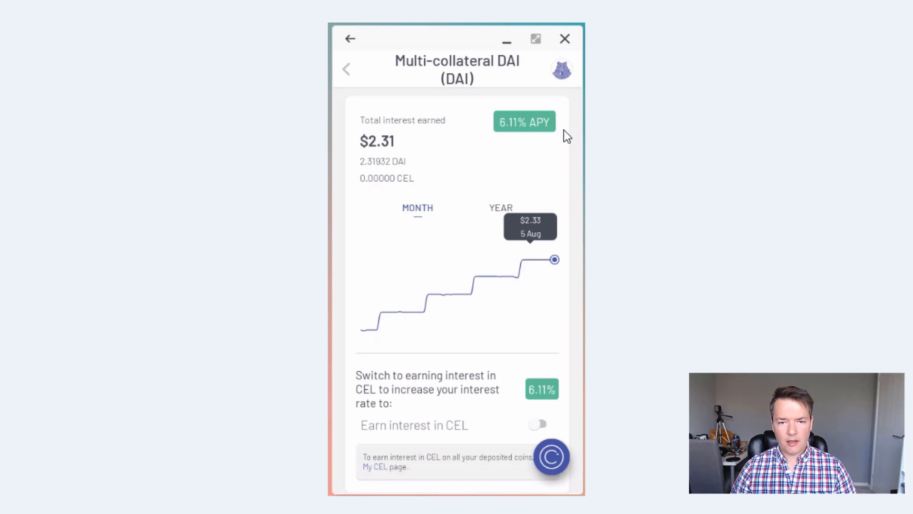
mouse_move(474, 136)
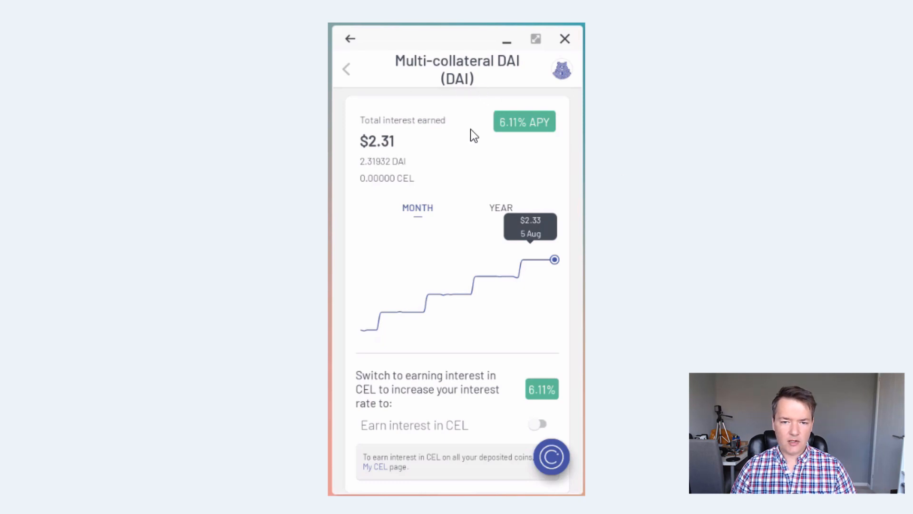
mouse_move(373, 321)
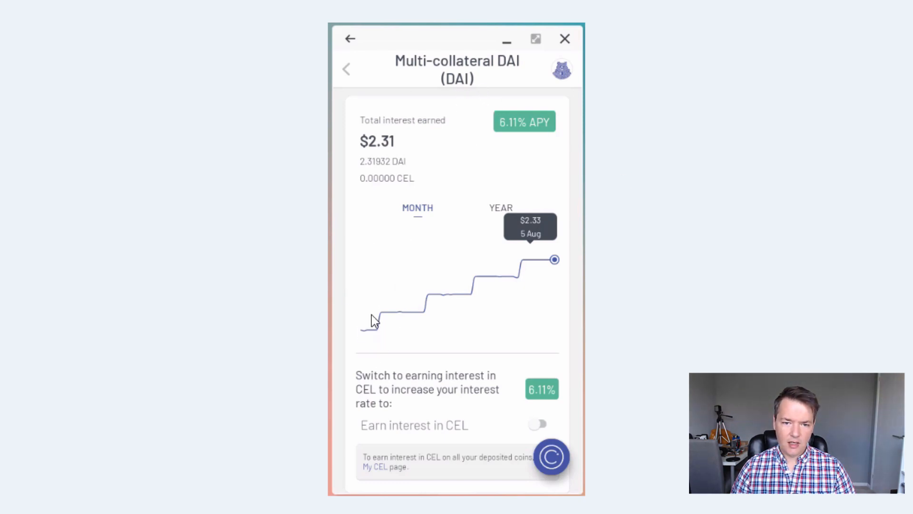
mouse_move(536, 266)
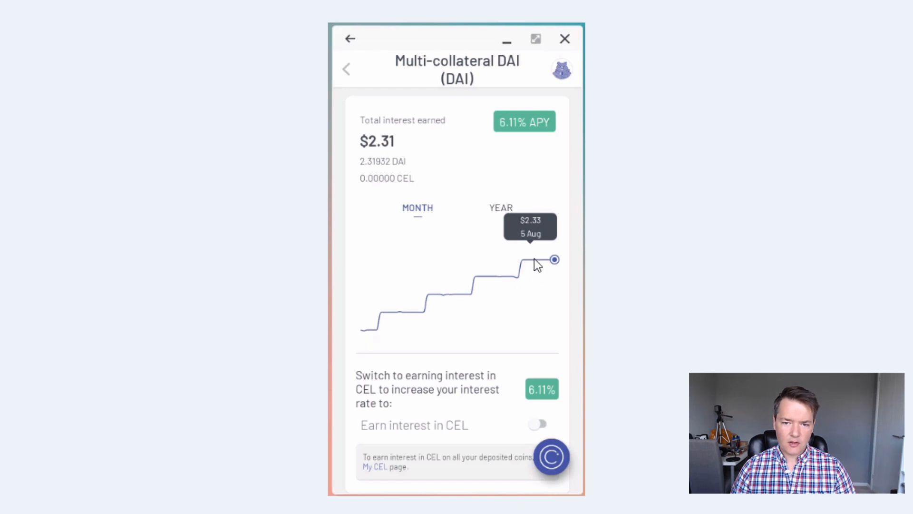
mouse_move(382, 316)
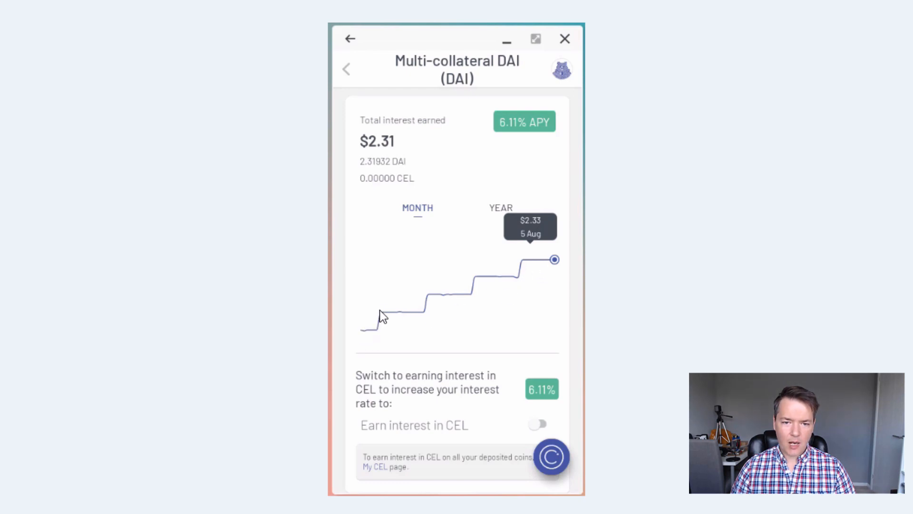
mouse_move(466, 307)
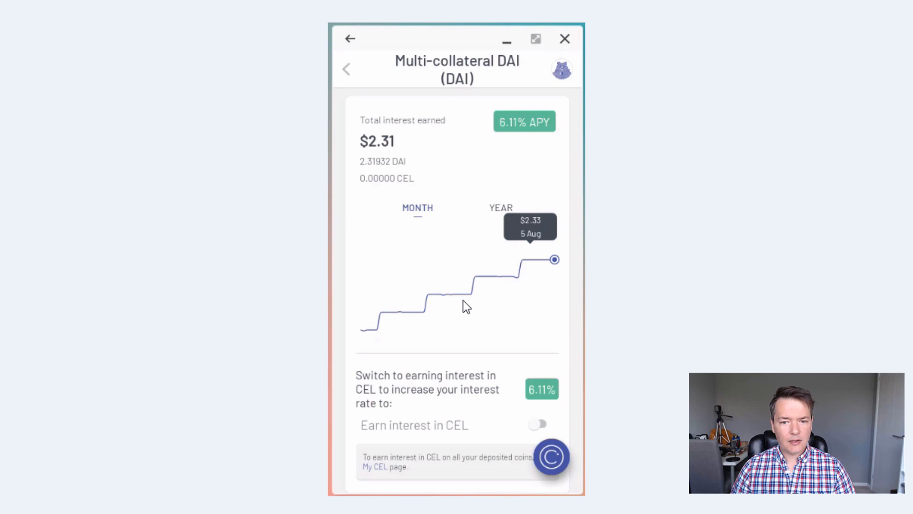
mouse_move(545, 209)
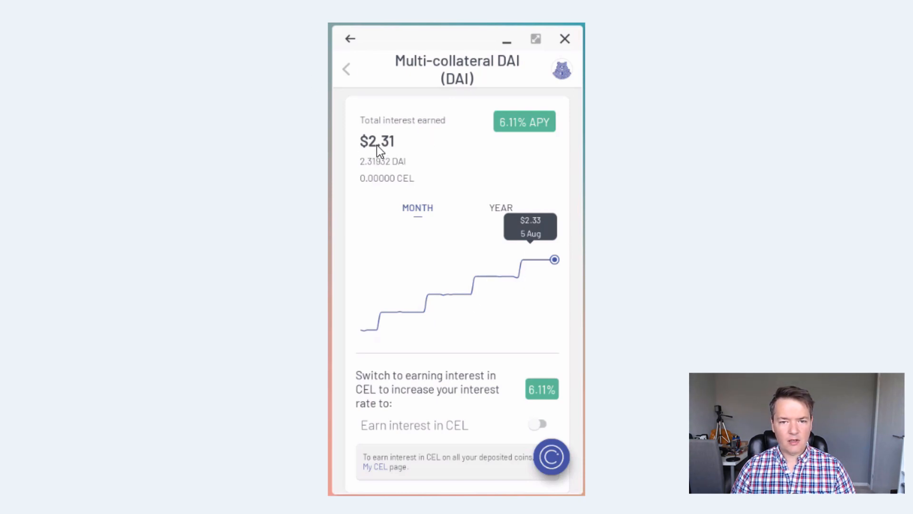
mouse_move(395, 161)
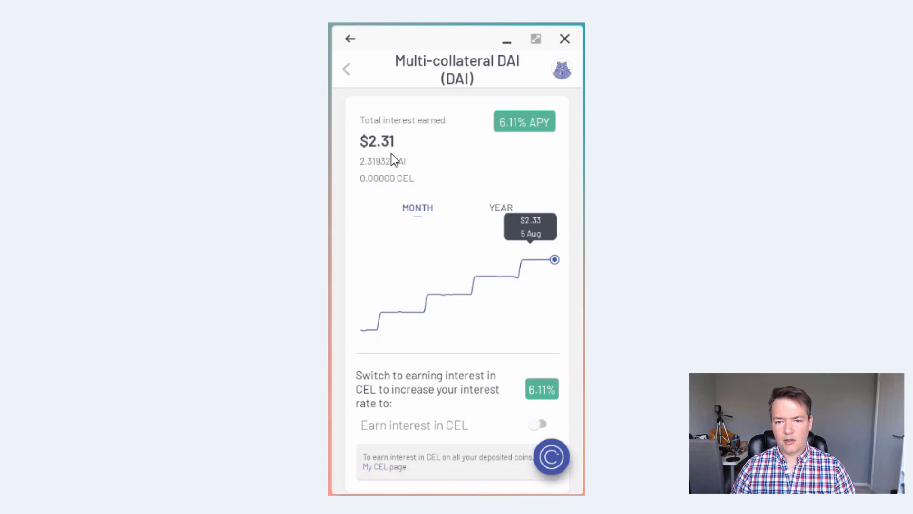
mouse_move(439, 181)
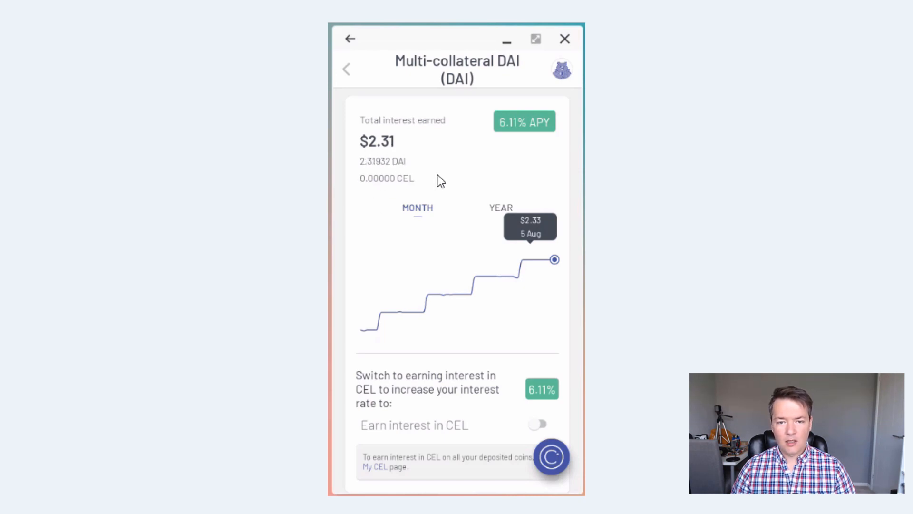
mouse_move(530, 265)
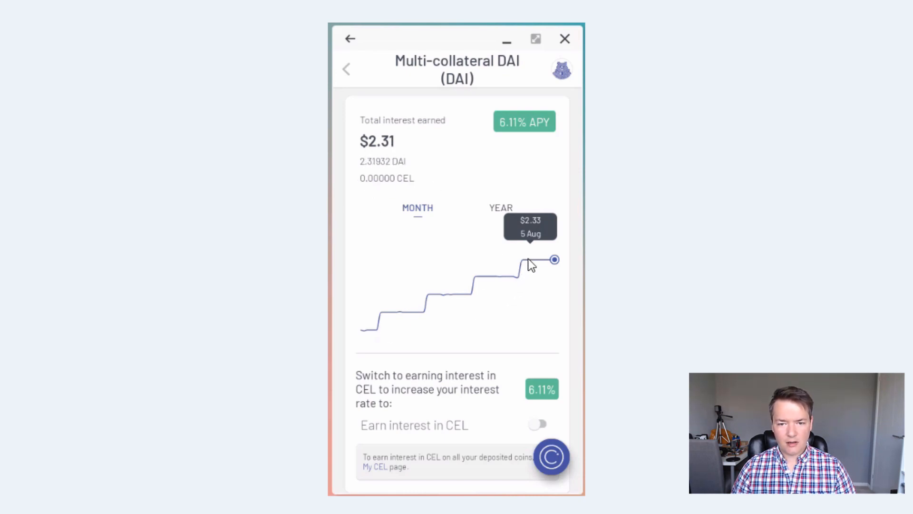
mouse_move(448, 301)
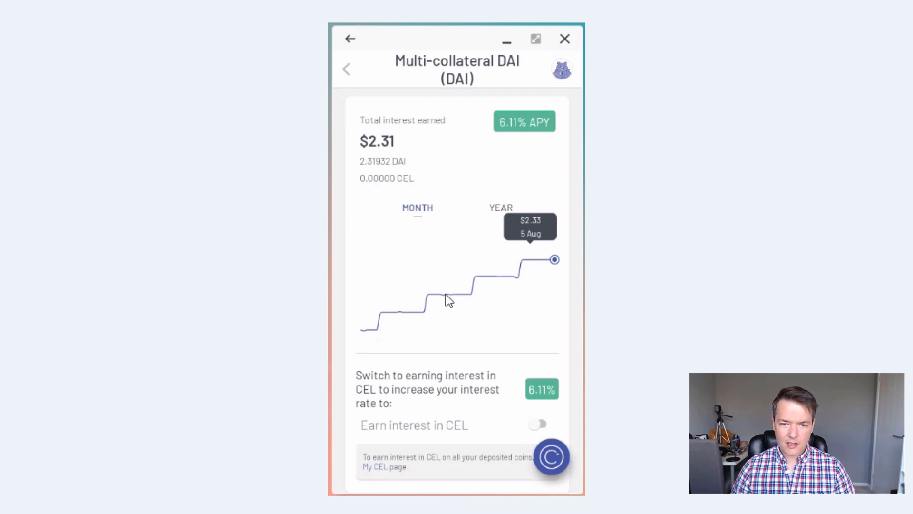
mouse_move(534, 262)
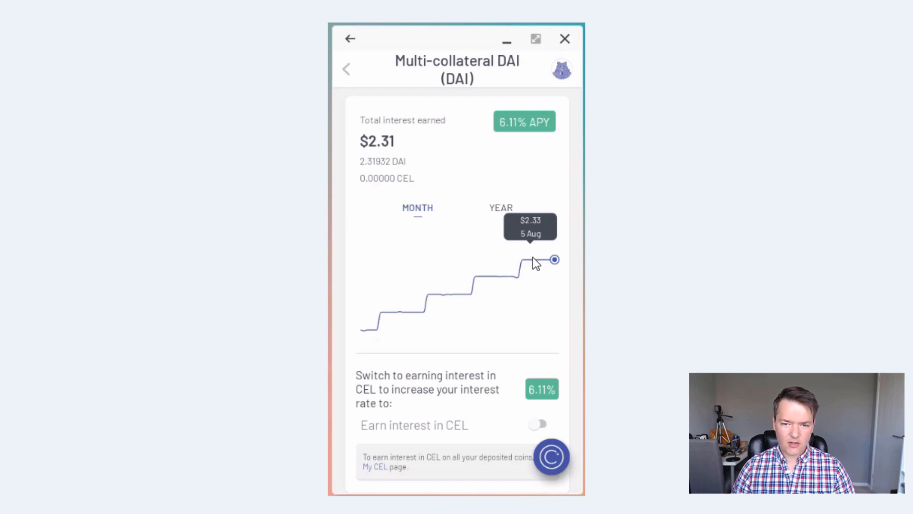
mouse_move(448, 113)
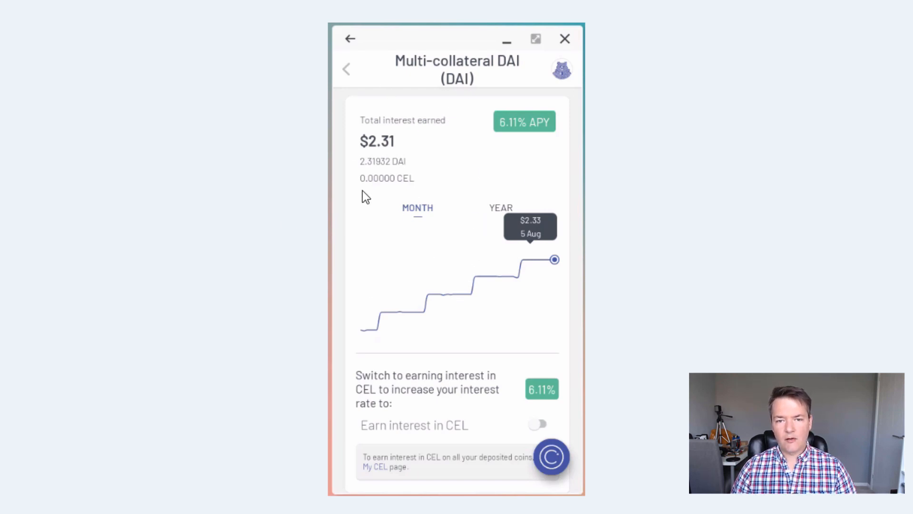
mouse_move(486, 107)
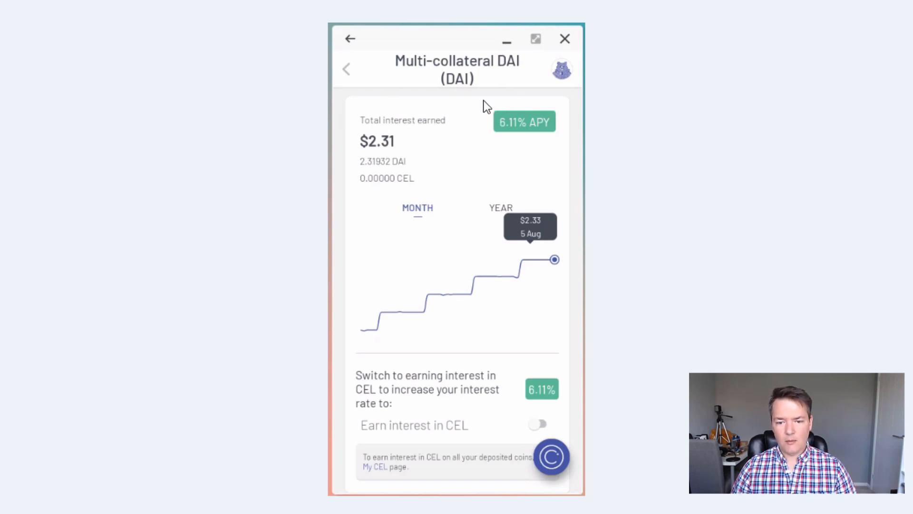
mouse_move(617, 290)
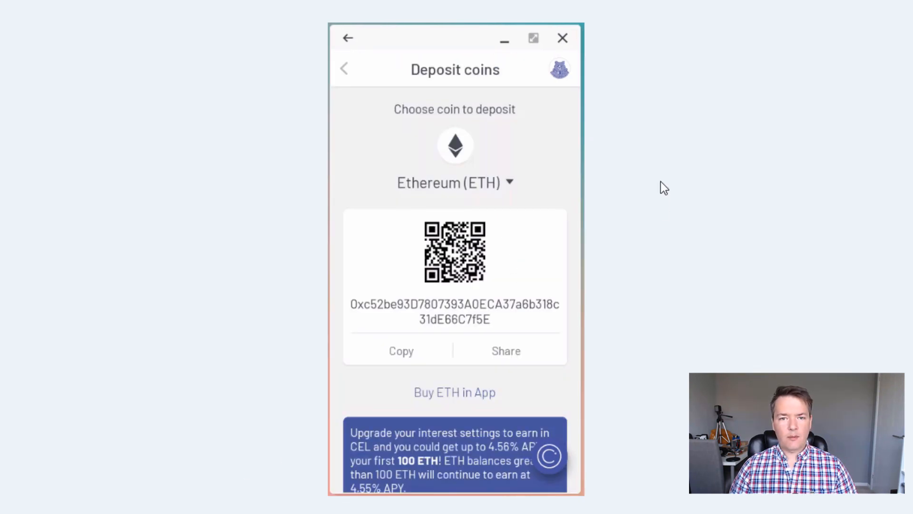
mouse_move(458, 75)
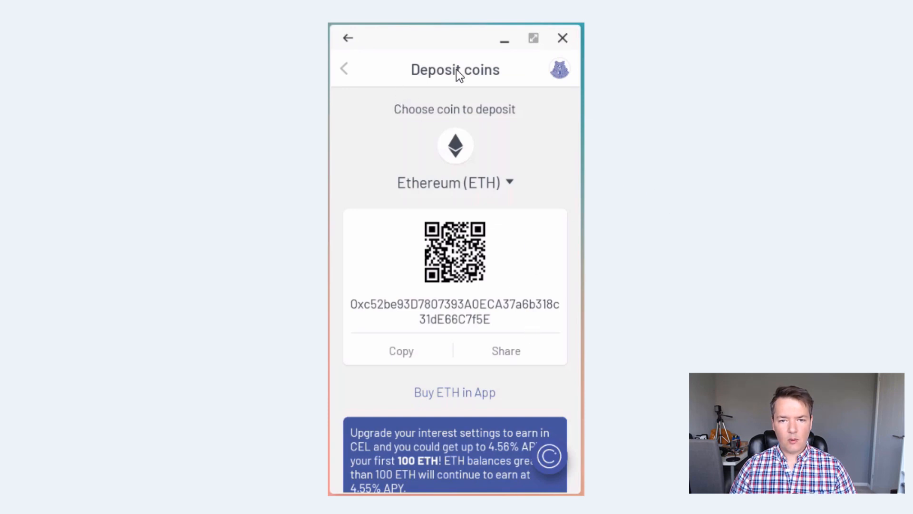
mouse_move(529, 71)
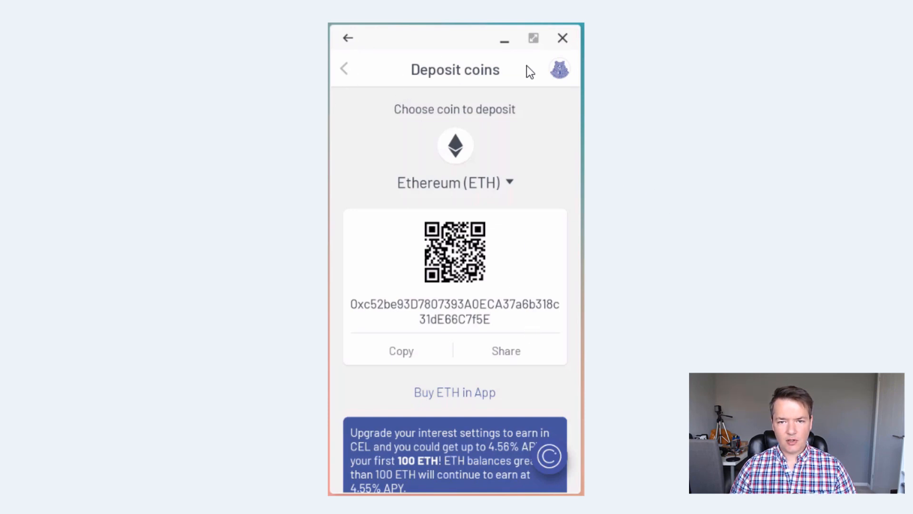
mouse_move(465, 184)
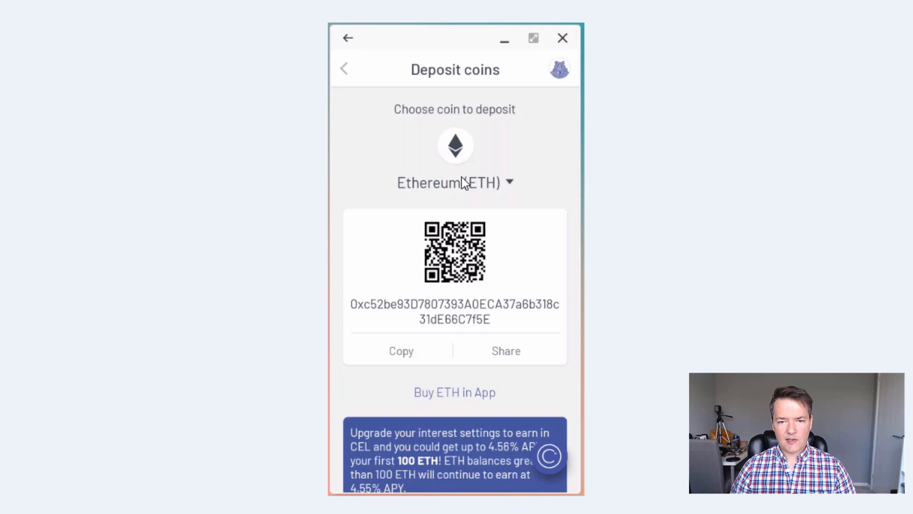
mouse_move(426, 180)
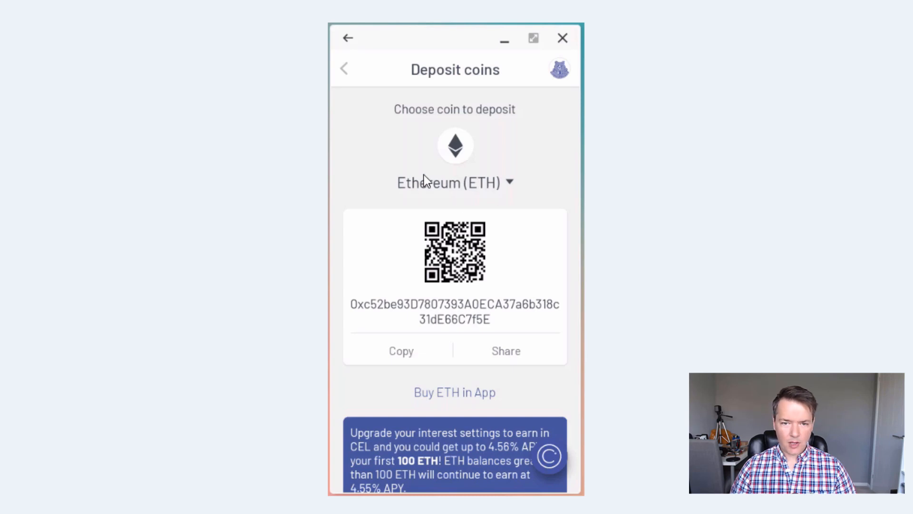
mouse_move(457, 187)
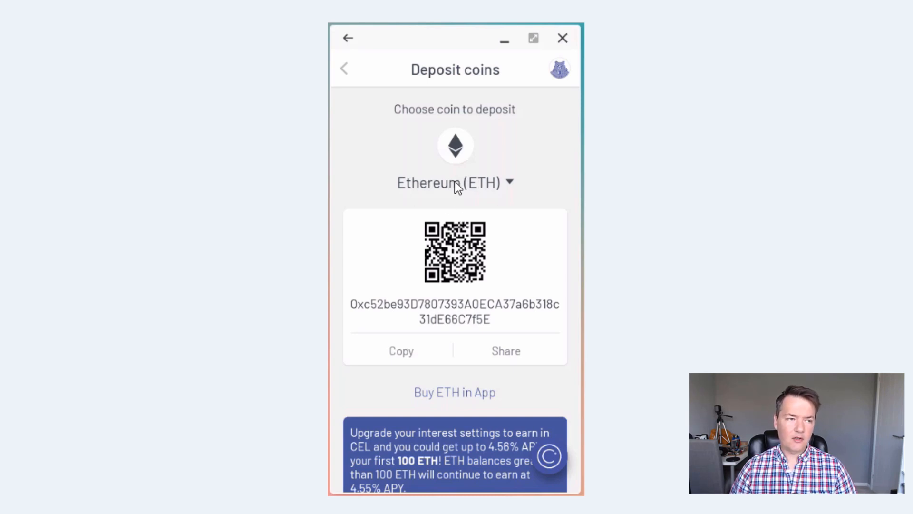
mouse_move(521, 193)
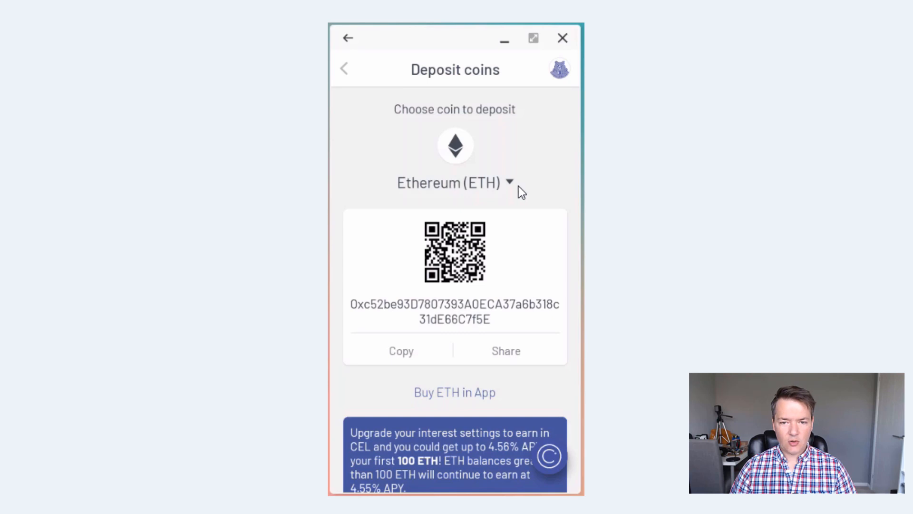
mouse_move(580, 357)
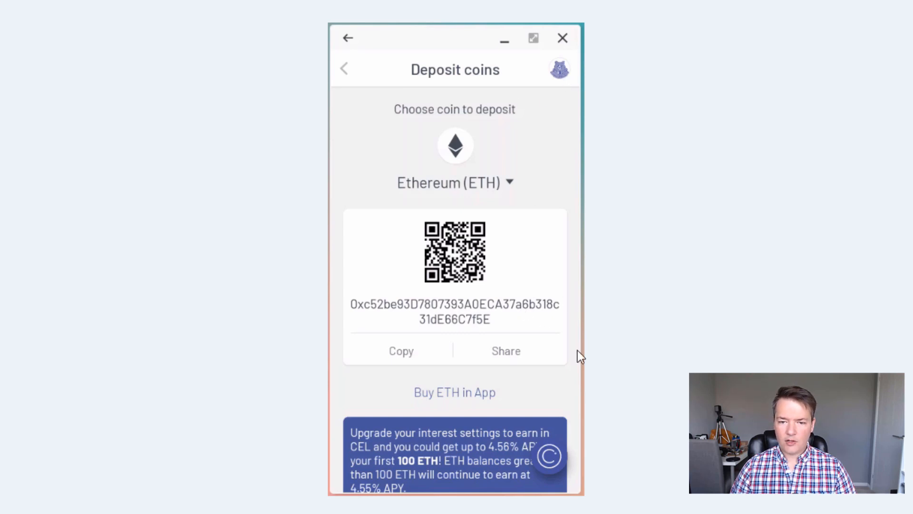
mouse_move(374, 310)
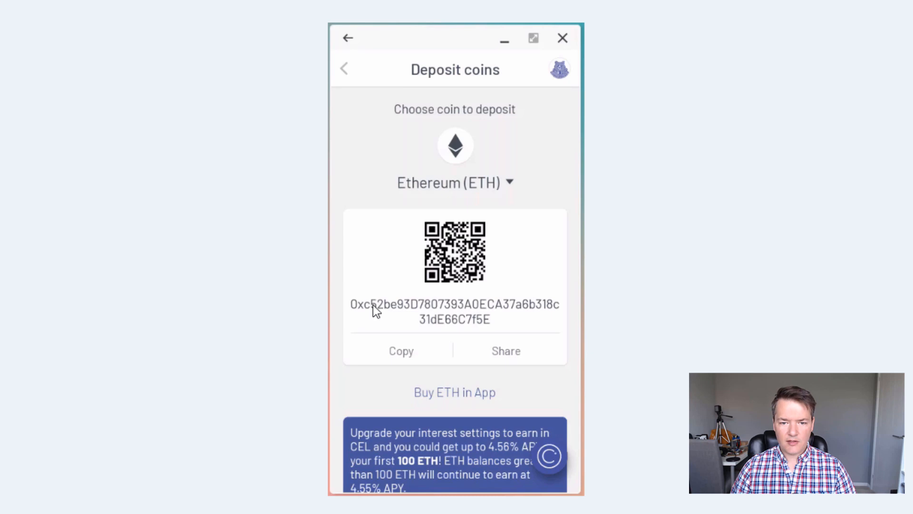
mouse_move(423, 317)
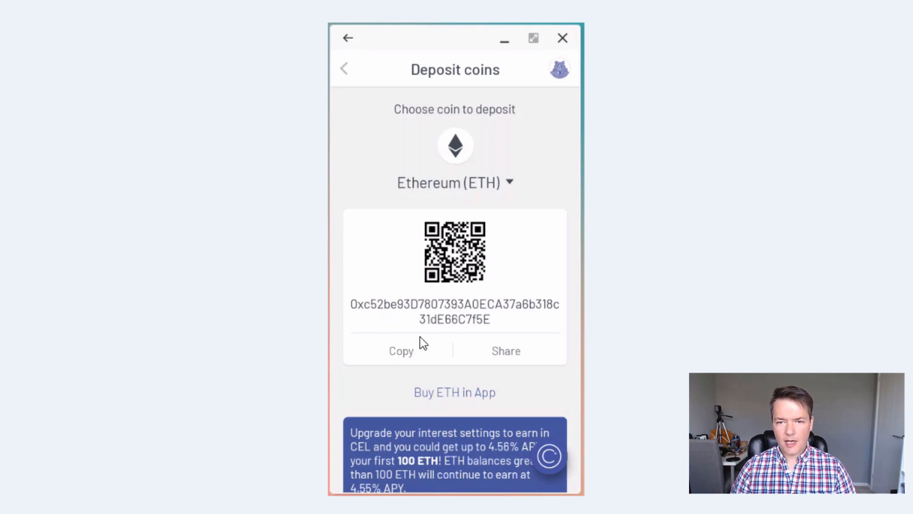
mouse_move(569, 45)
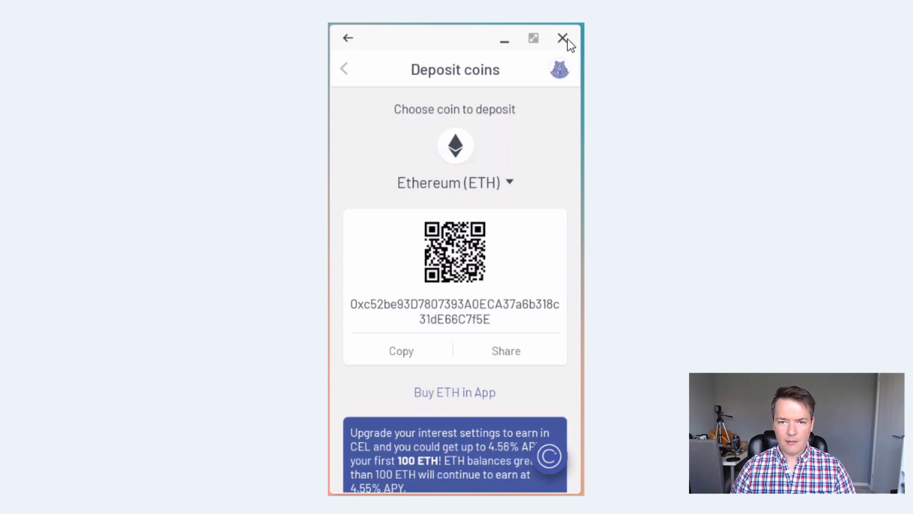
mouse_move(555, 61)
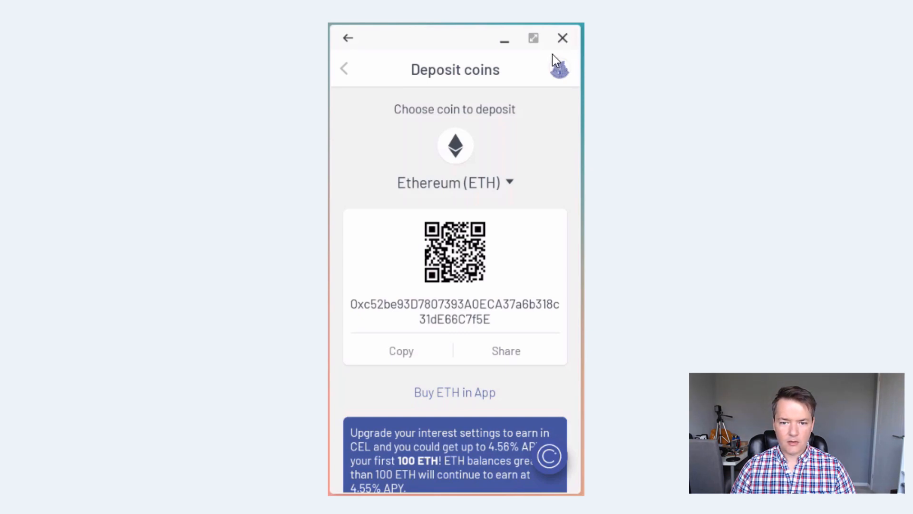
mouse_move(618, 282)
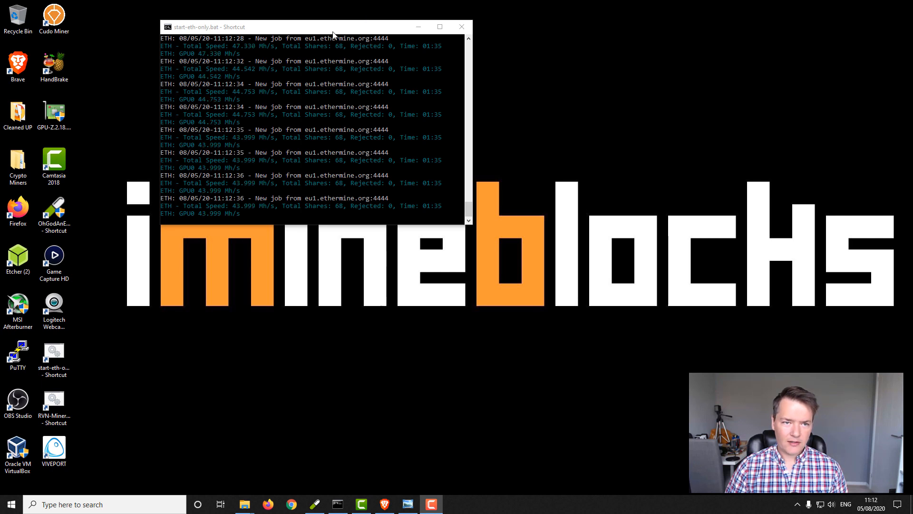
mouse_move(362, 54)
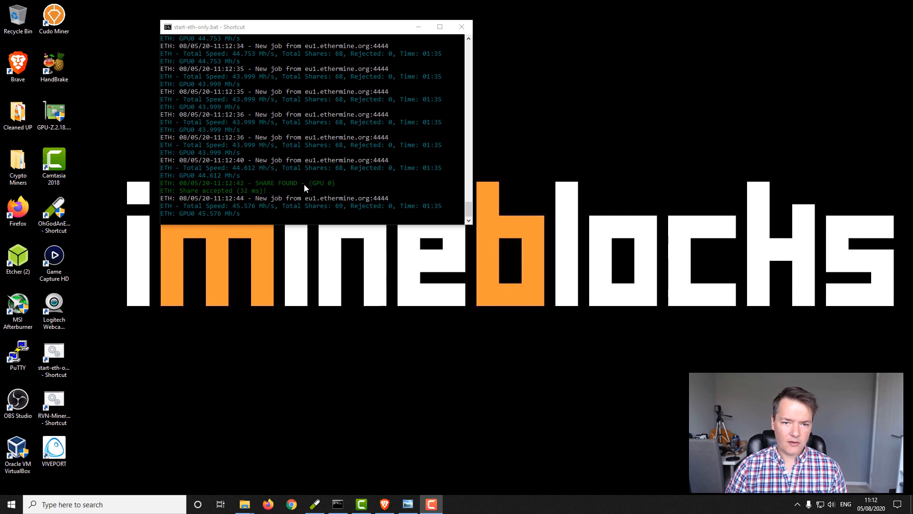
mouse_move(316, 148)
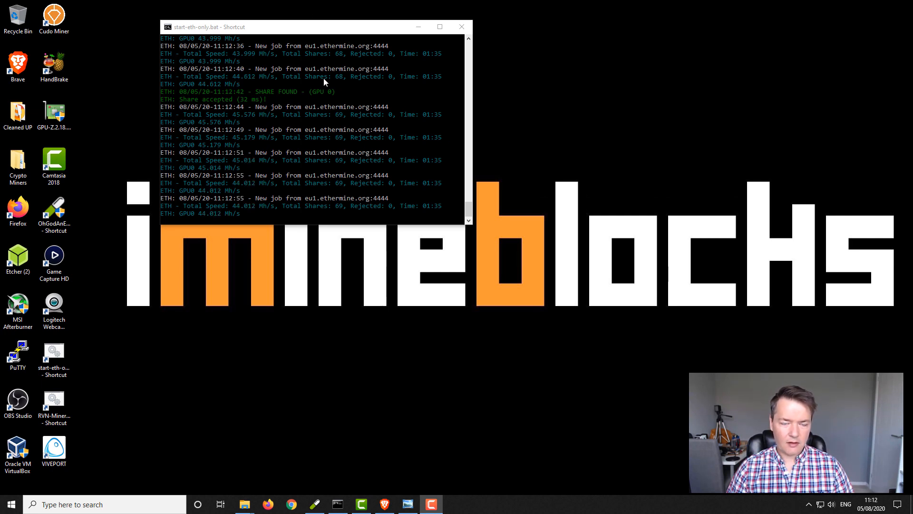
mouse_move(362, 147)
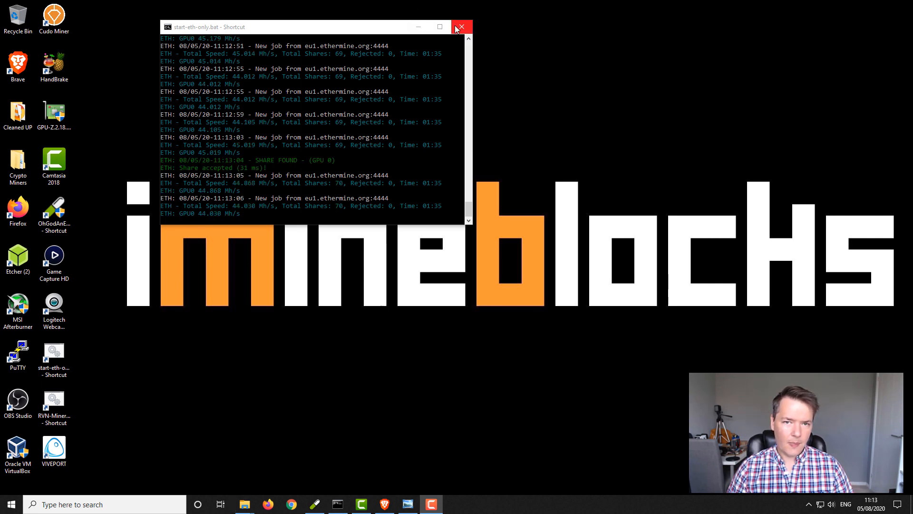
Step: Stop the running miner and bring up options for start-eth-only.bat in the Claymore folder
click(460, 26)
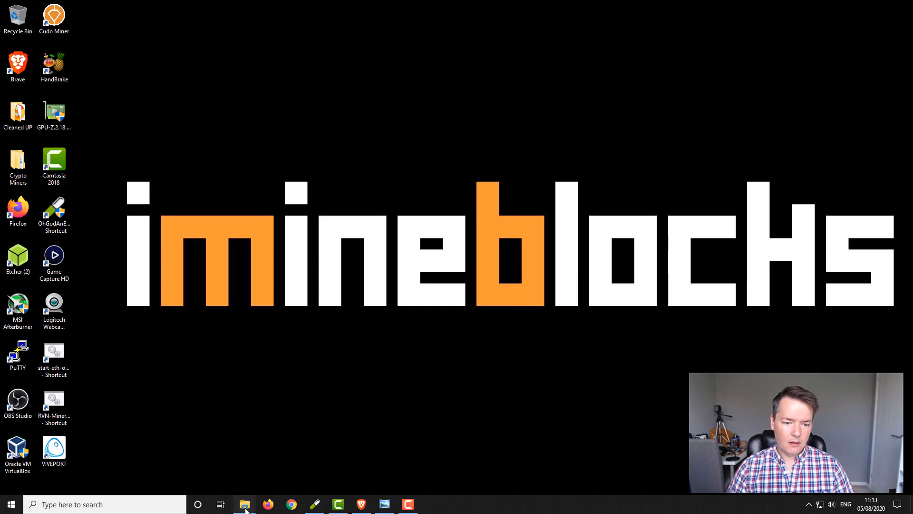
click(244, 505)
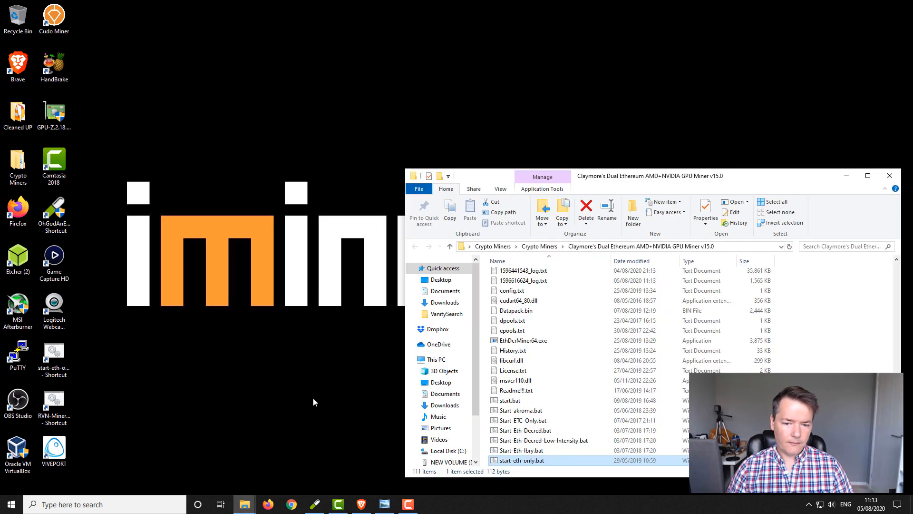
right_click(522, 460)
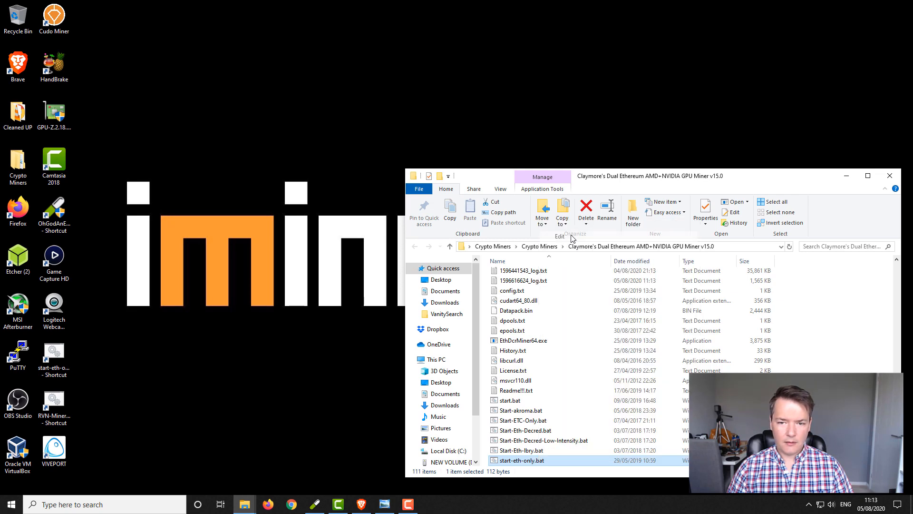
Step: Edit start-eth-only.bat in Notepad and reposition its window
double_click(523, 460)
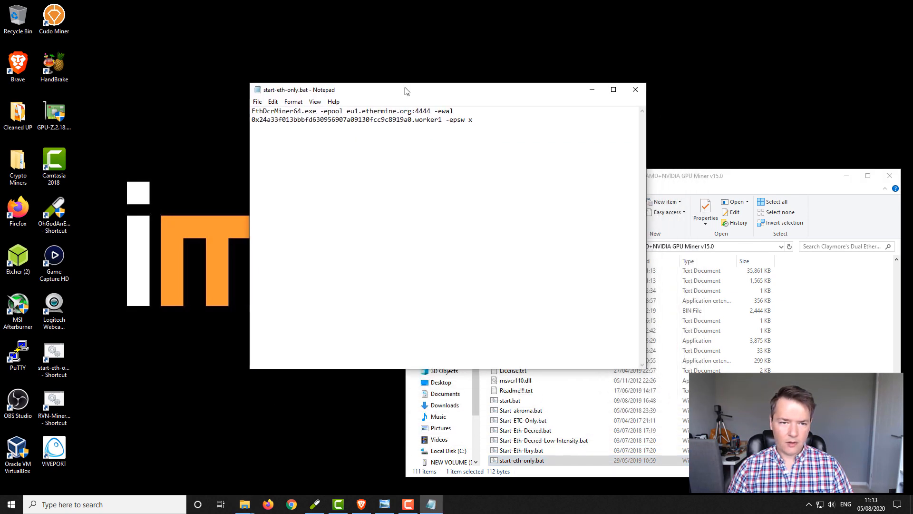
double_click(285, 111)
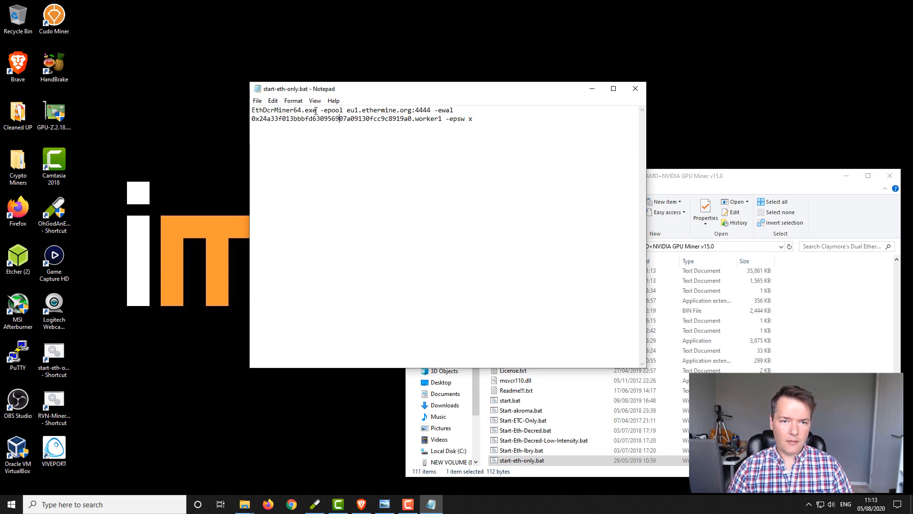
drag(319, 111, 429, 110)
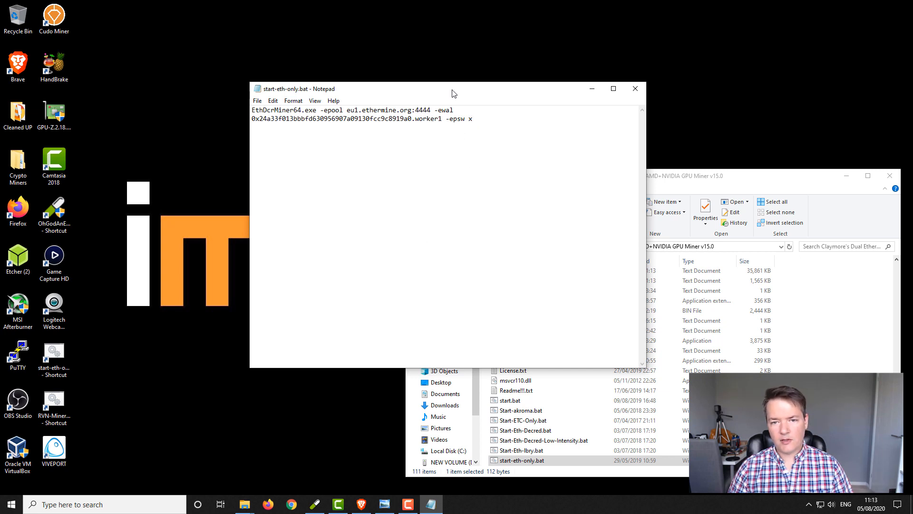
mouse_move(438, 91)
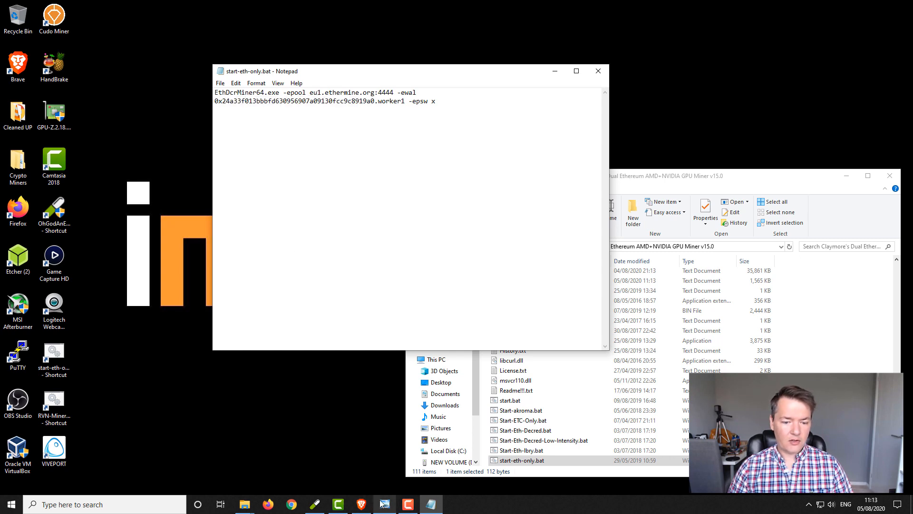
mouse_move(384, 504)
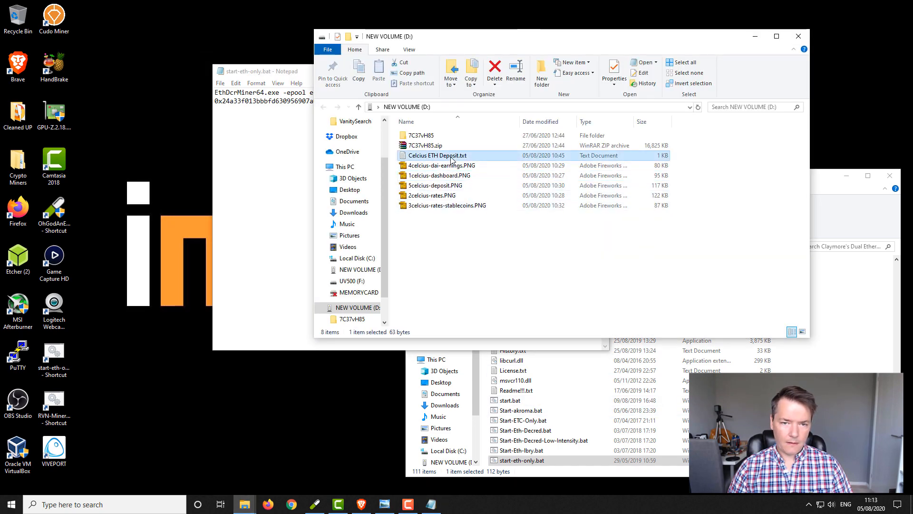
double_click(437, 155)
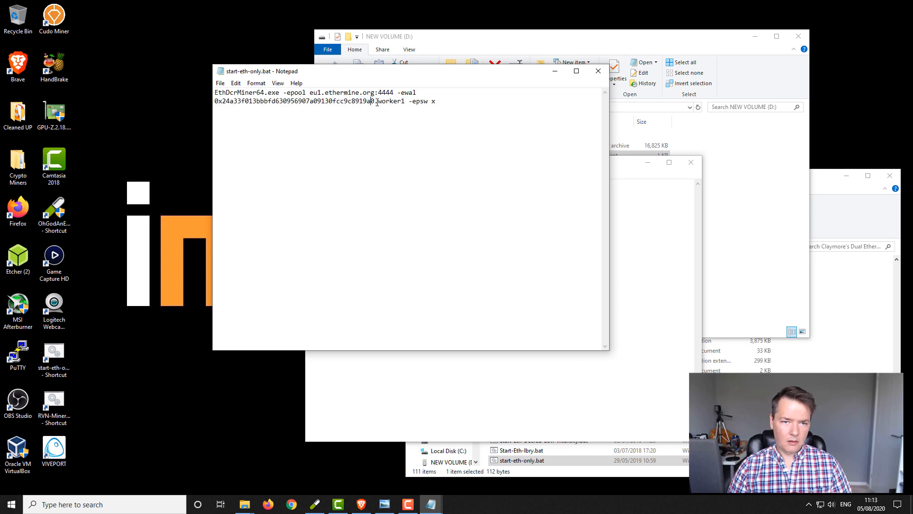
drag(215, 101, 373, 101)
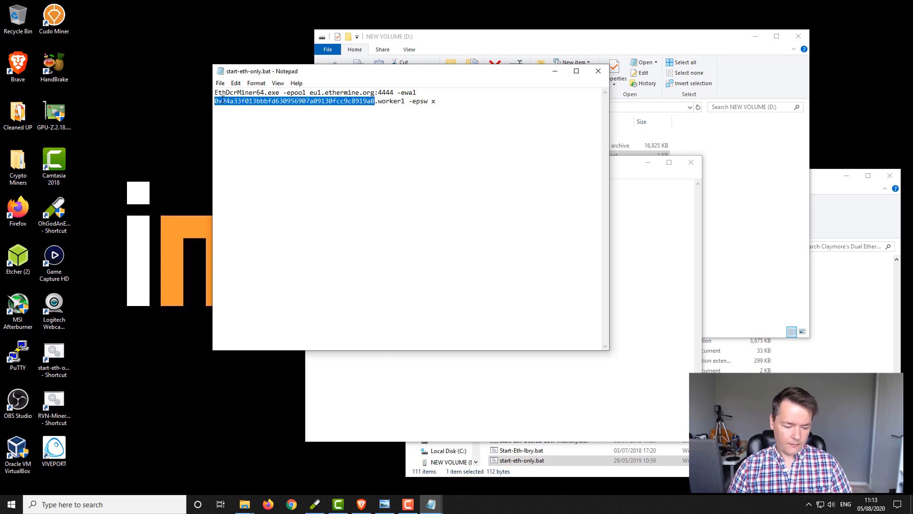
text(0xc52be93D7807393A0ECA37a6b318c31dE66C7f5E)
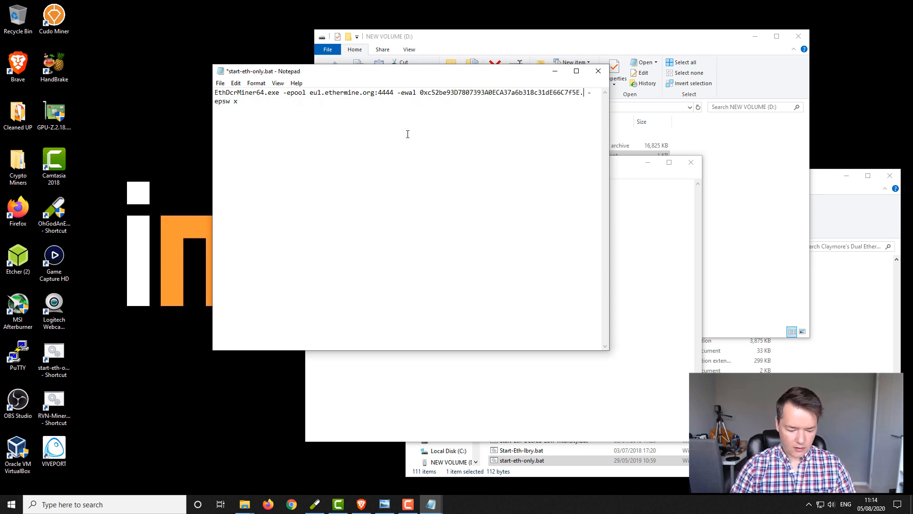
text(.gtx10)
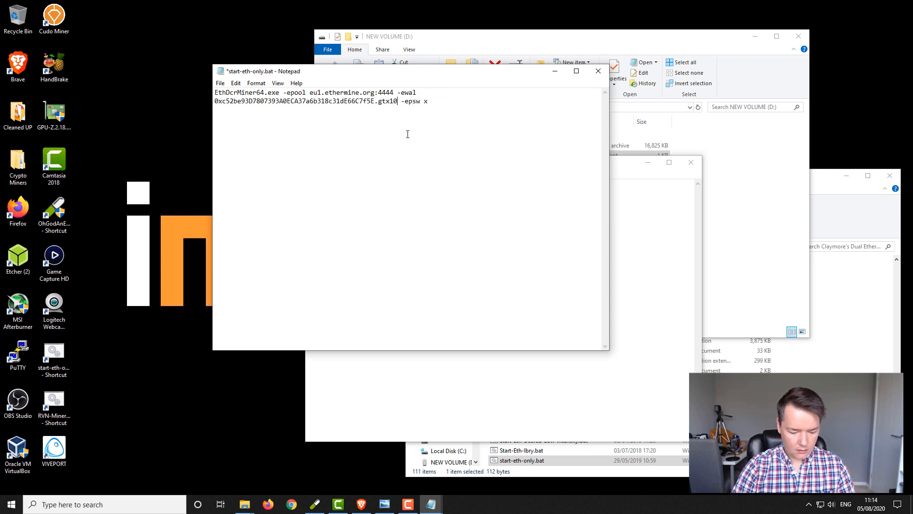
text(80ti)
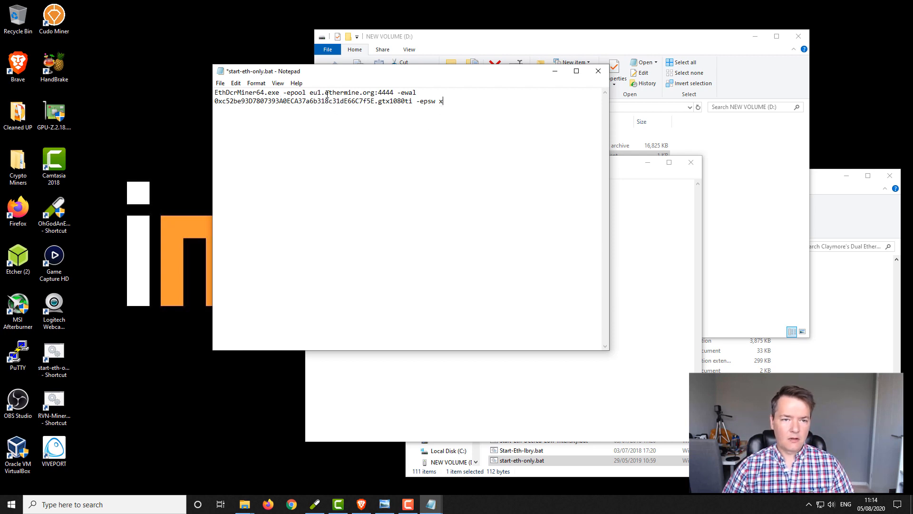
Step: Save the script as start-eth-only-celcius.bat with Save as type set to All Files
click(220, 83)
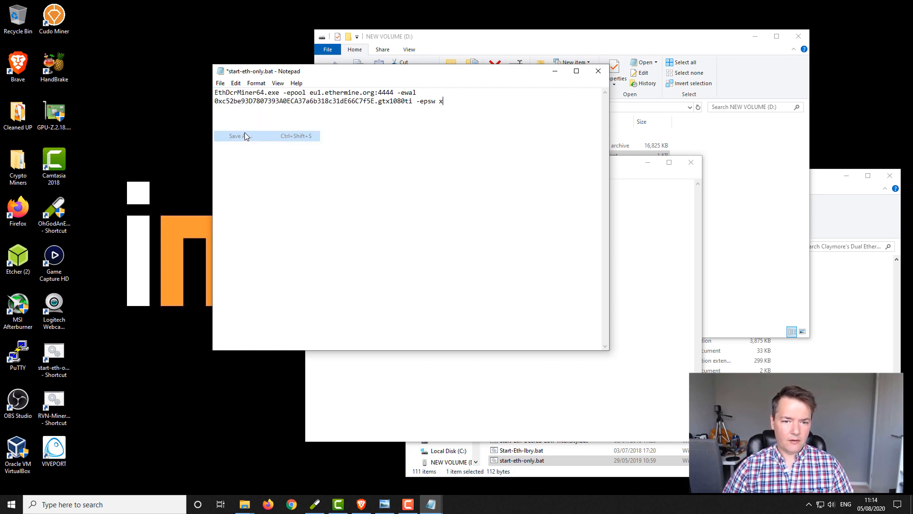
click(236, 136)
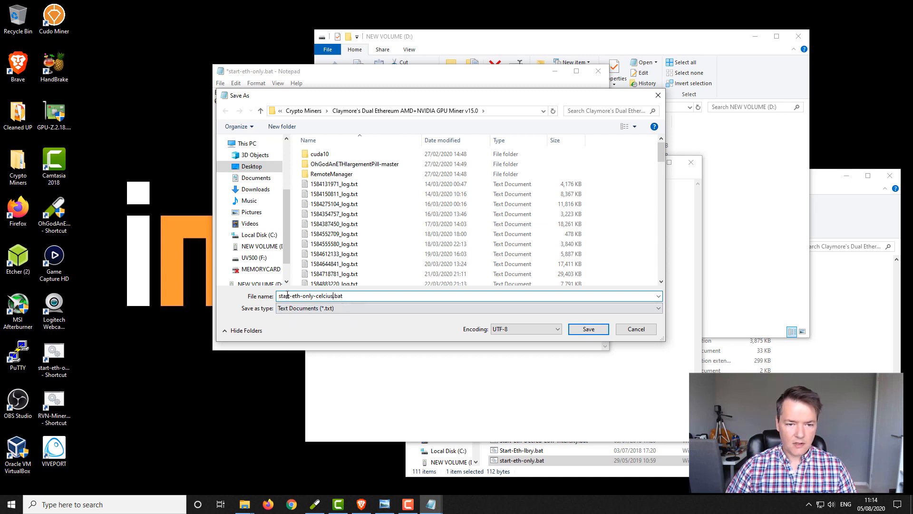
click(466, 307)
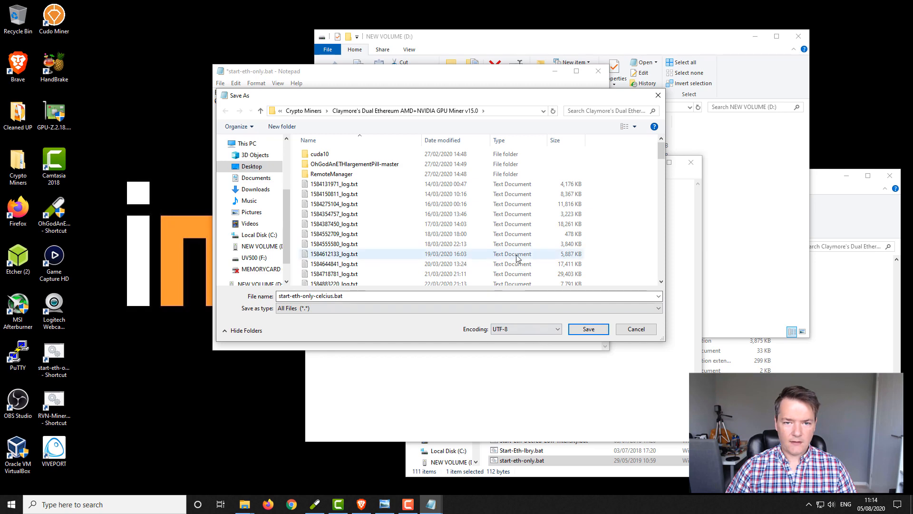
click(588, 329)
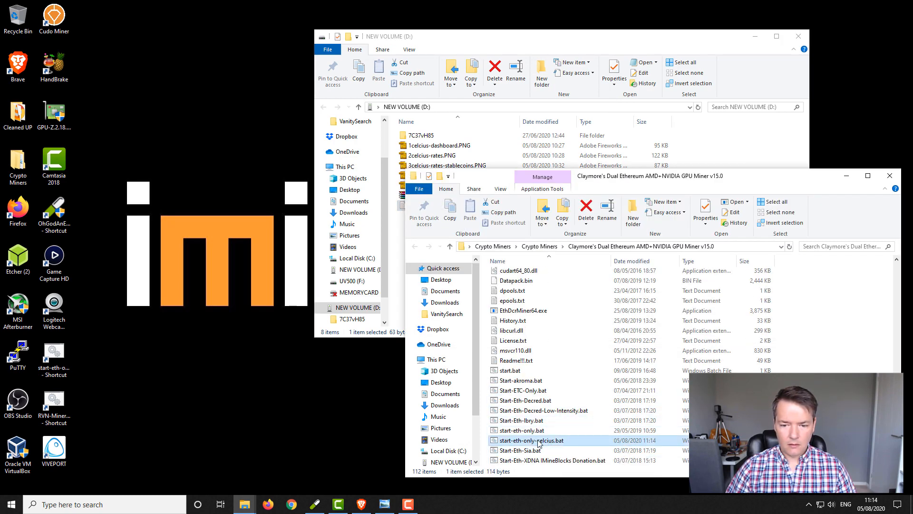
Step: Run start-eth-only-celcius.bat to start mining with the Celsius address
double_click(530, 440)
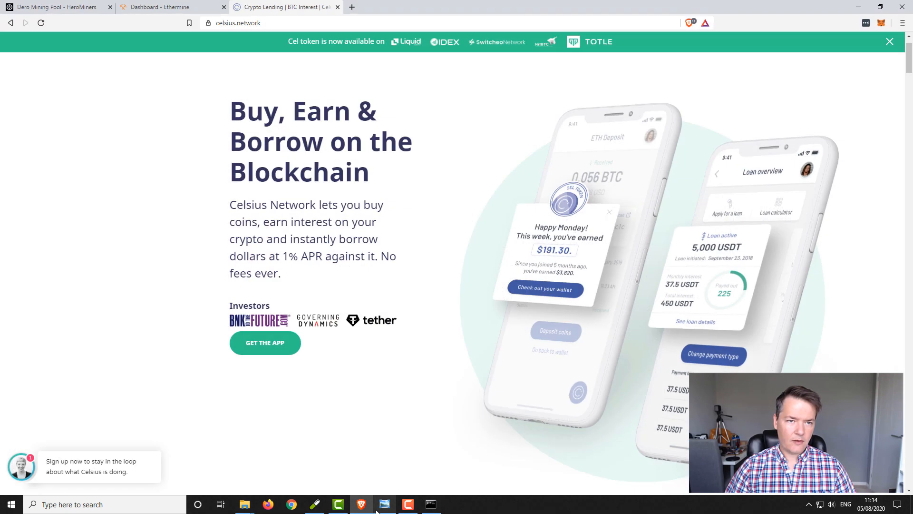
Step: View the Ethermine dashboard for the original address showing one worker at 48.5 MH/s
click(172, 7)
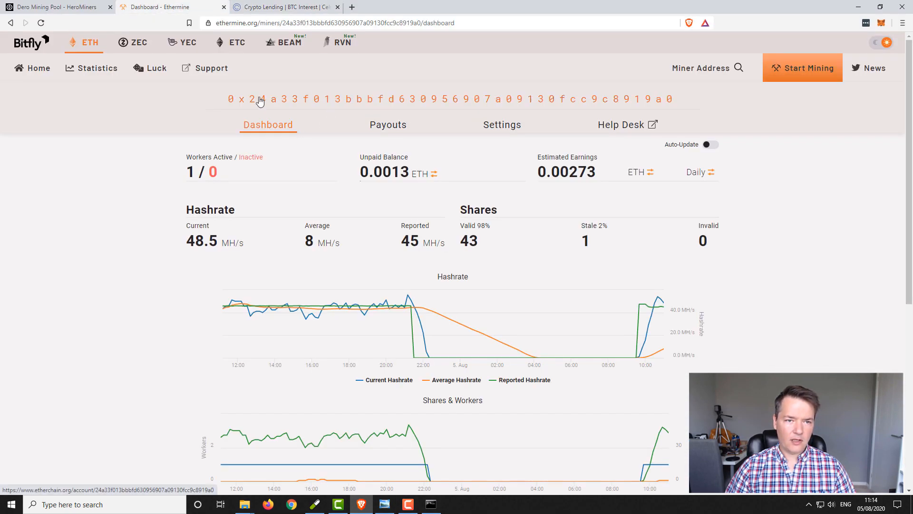
mouse_move(411, 105)
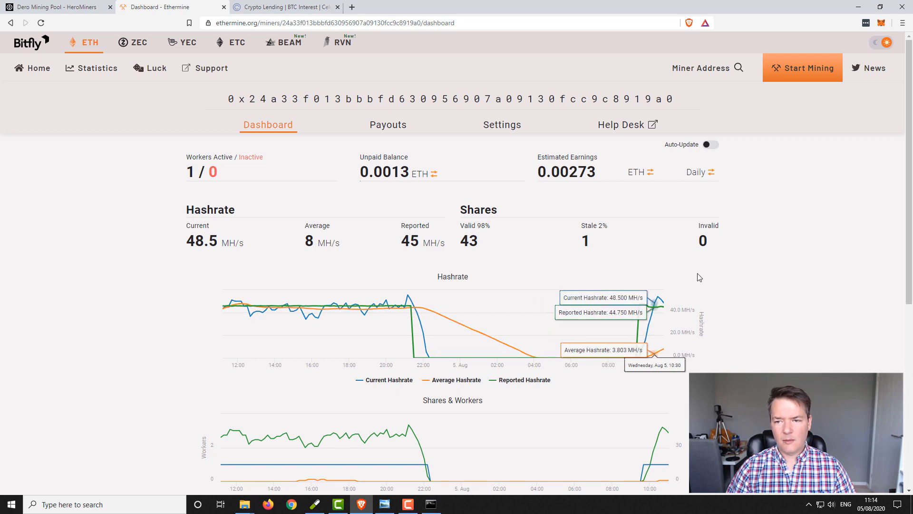
scroll(down, 3)
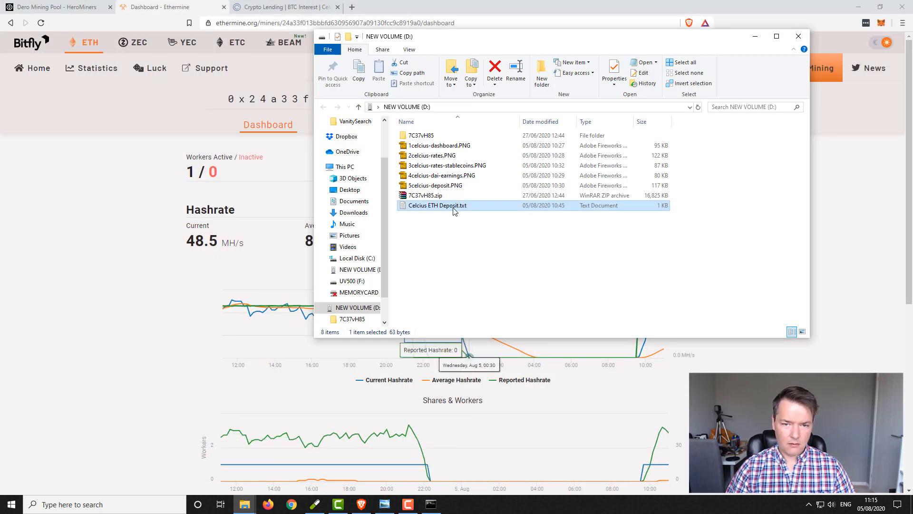
Step: Look up the Celsius deposit address on Ethermine to check for an active worker
double_click(436, 206)
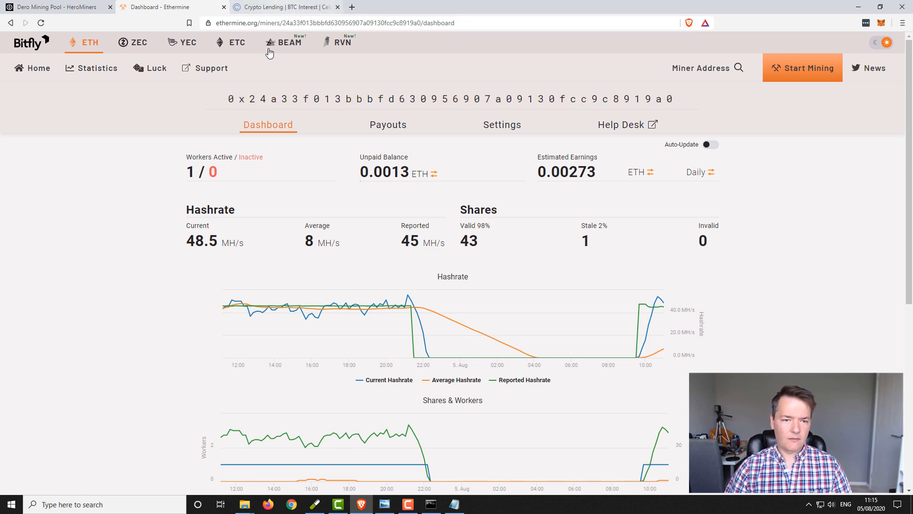
mouse_move(286, 99)
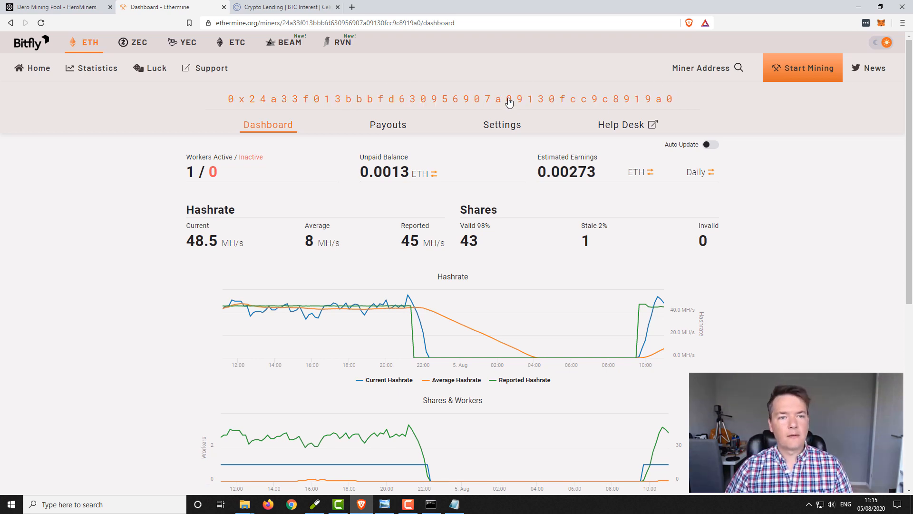
mouse_move(519, 111)
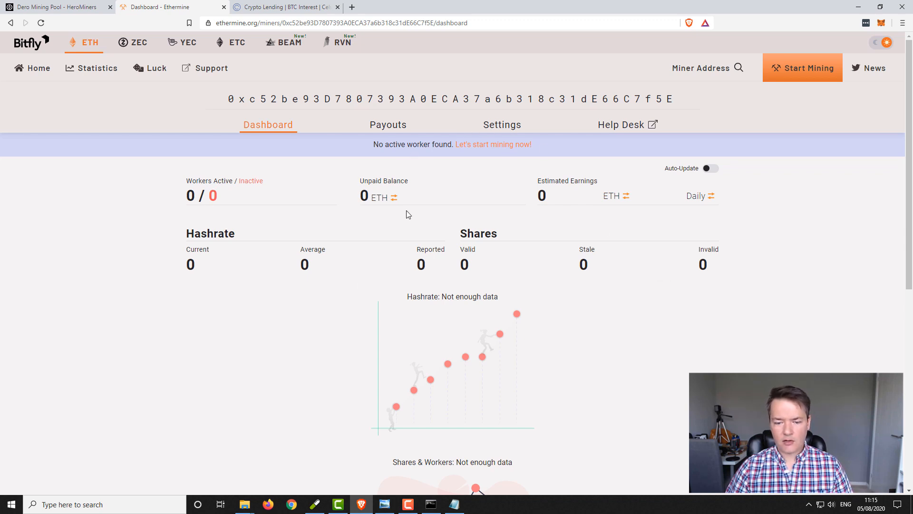
mouse_move(840, 19)
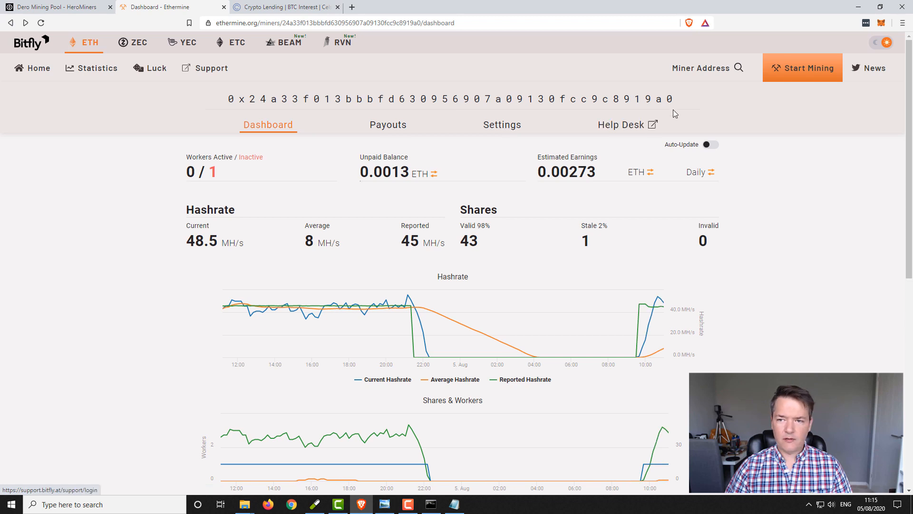
mouse_move(834, 237)
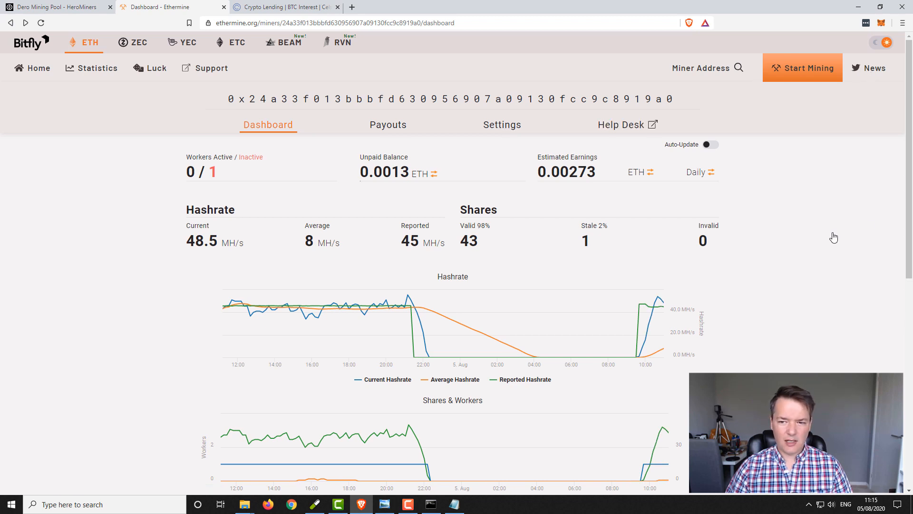
mouse_move(743, 240)
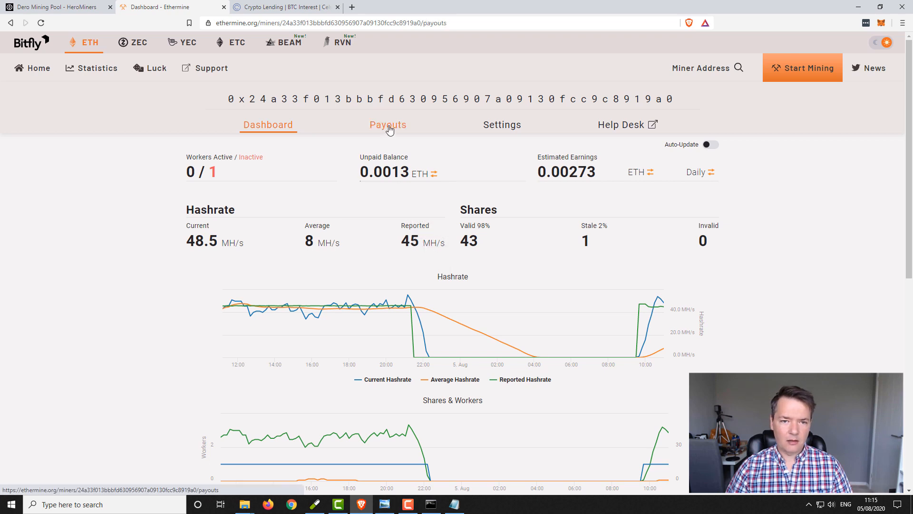
Step: Review the Ethermine payouts history, including 0.01058 ETH on 04 Aug 2020
click(388, 124)
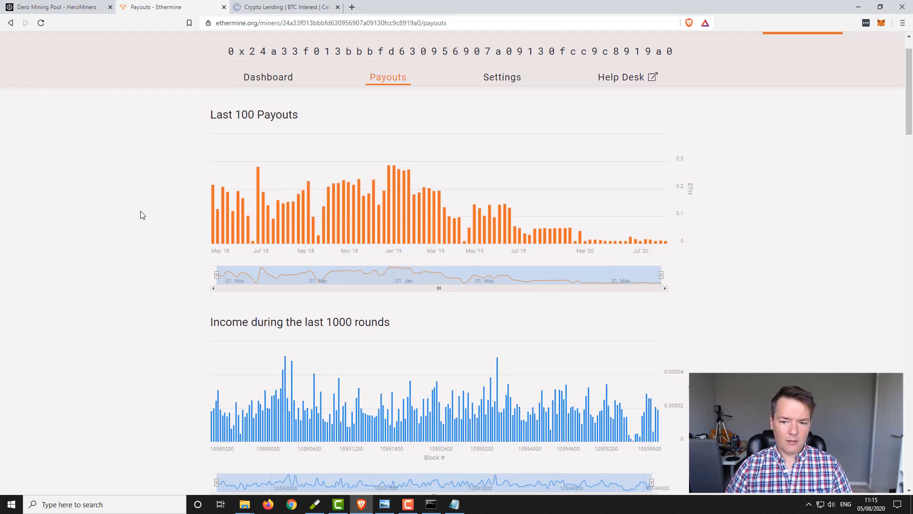
scroll(down, 3)
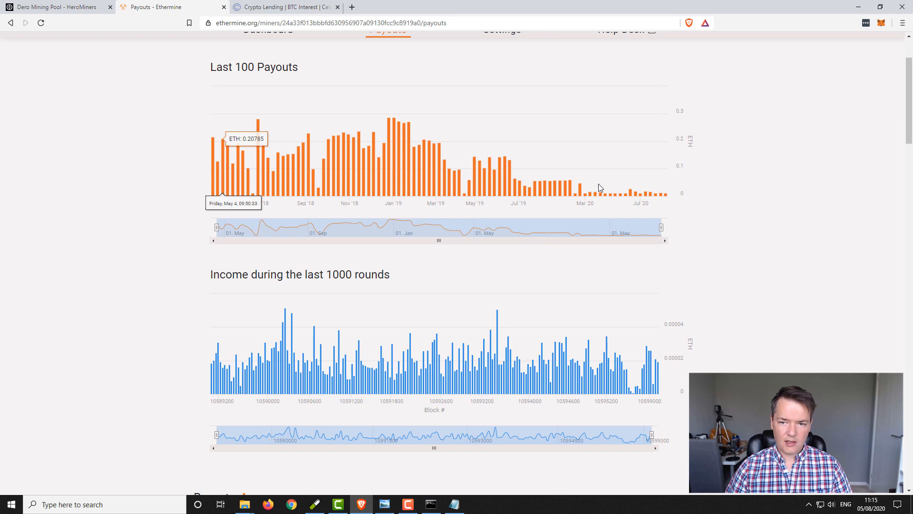
mouse_move(675, 195)
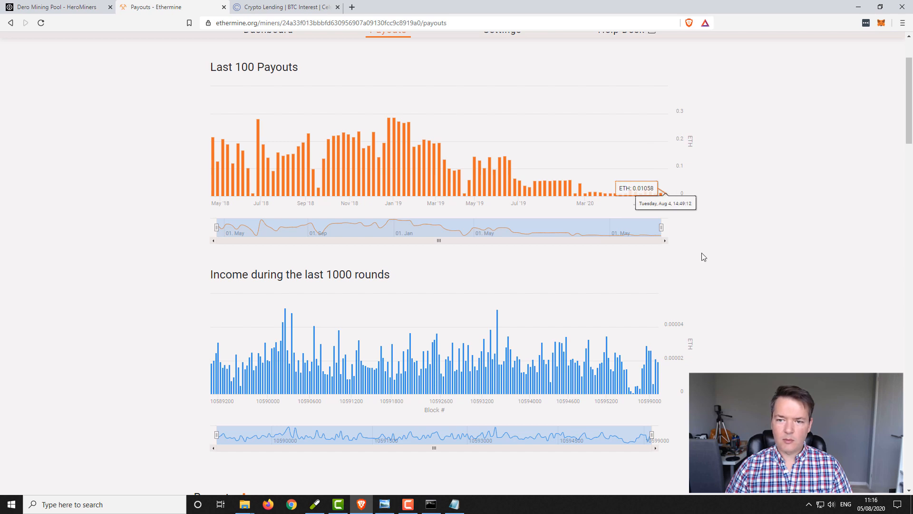
scroll(down, 3)
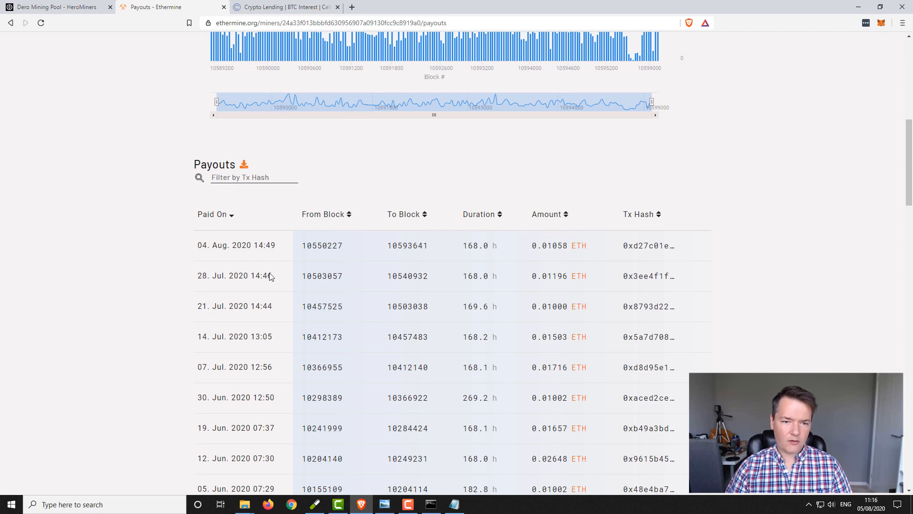
scroll(up, 3)
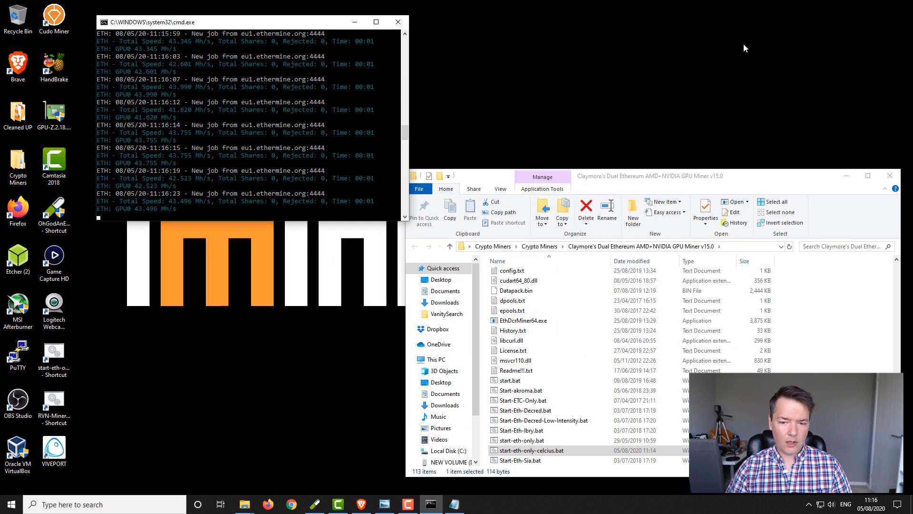
mouse_move(801, 132)
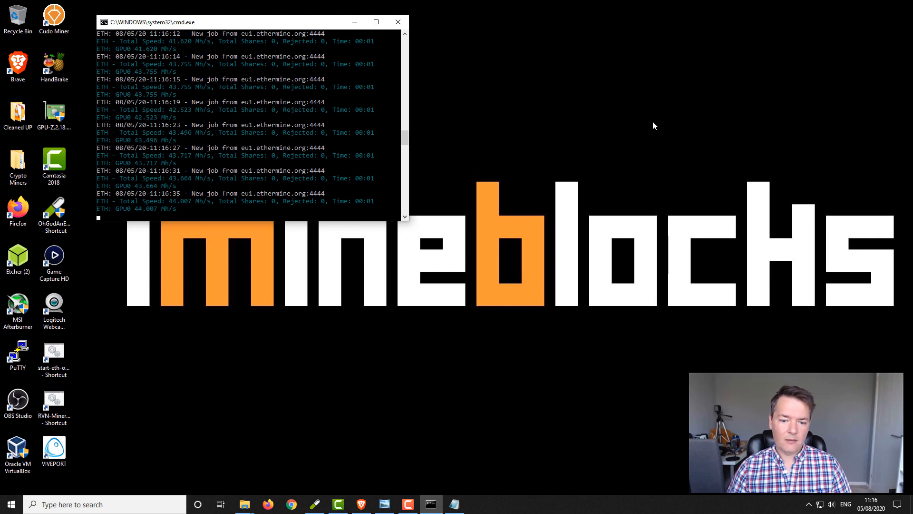
mouse_move(482, 148)
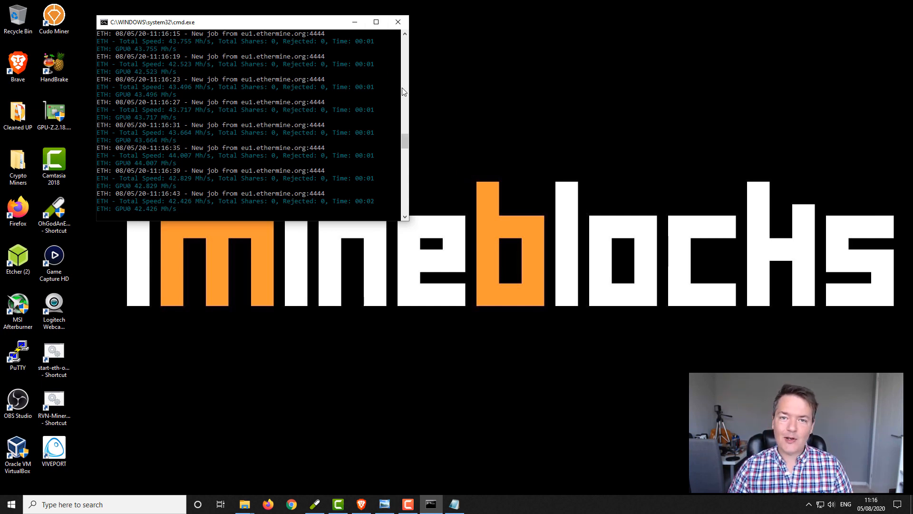
mouse_move(401, 195)
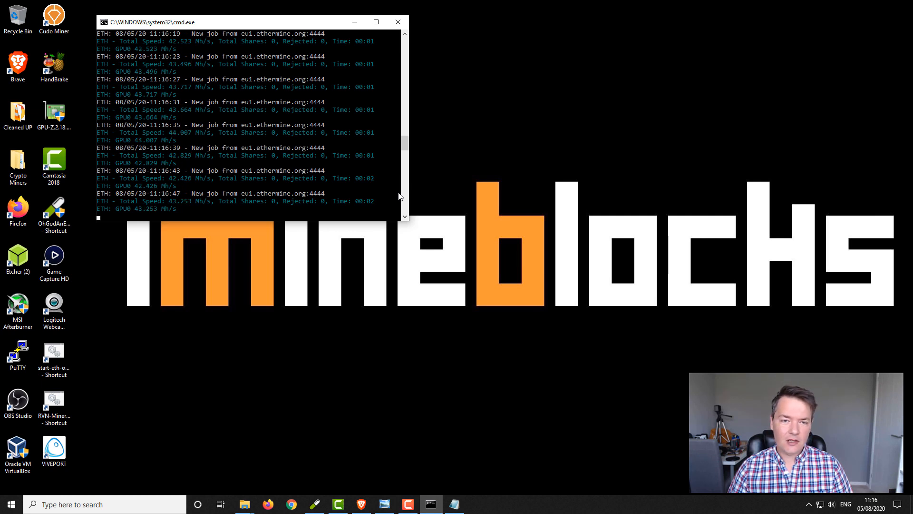
mouse_move(495, 309)
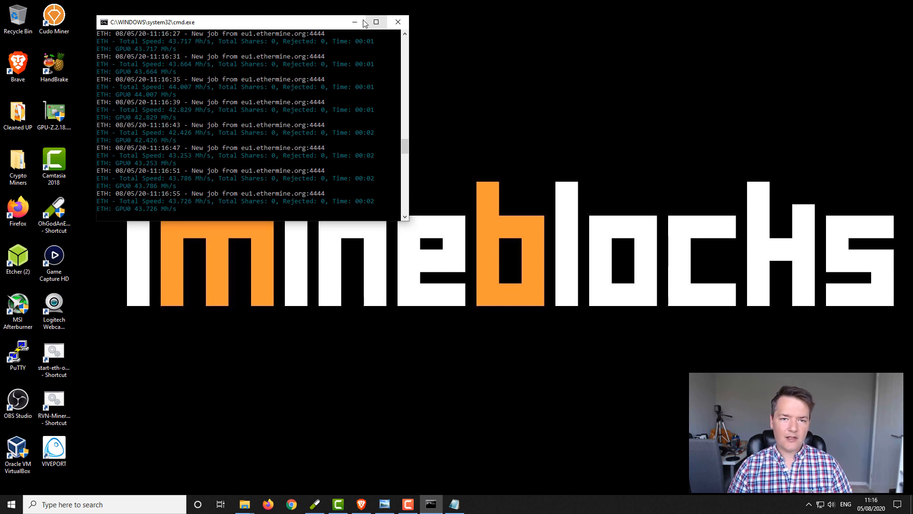
mouse_move(355, 22)
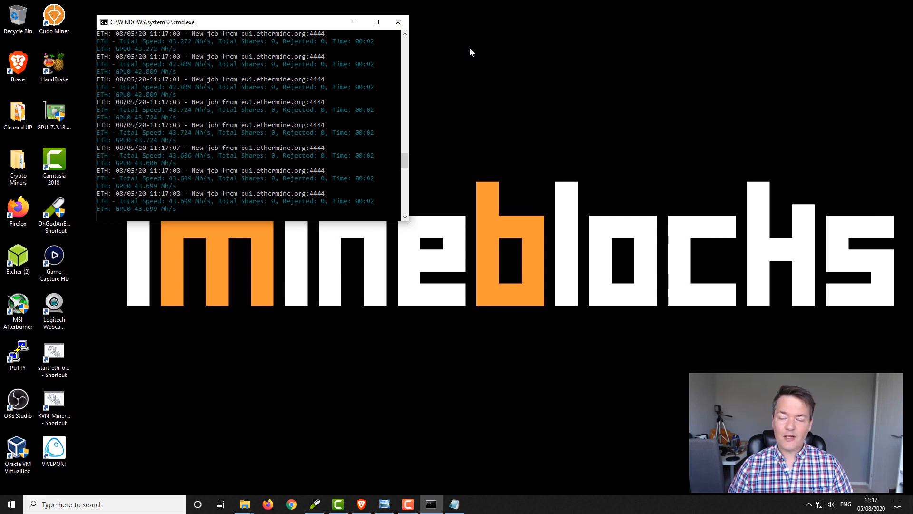
mouse_move(461, 59)
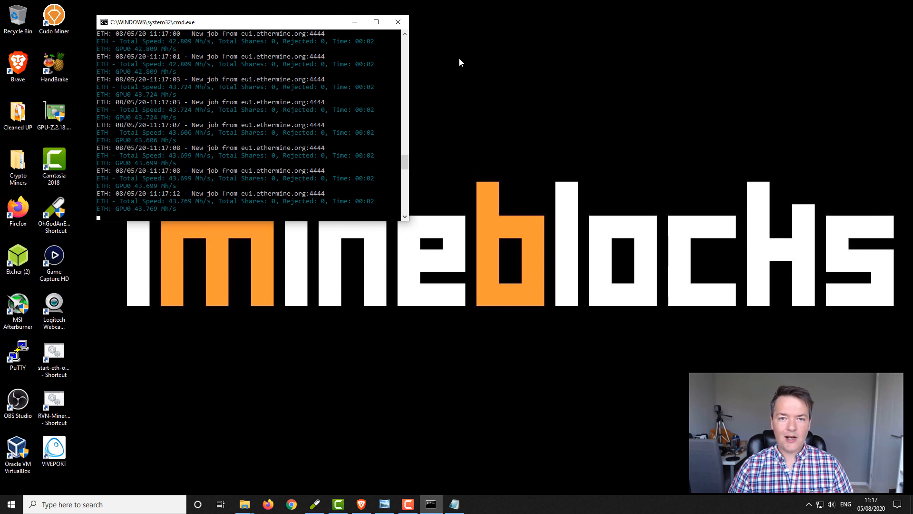
mouse_move(448, 100)
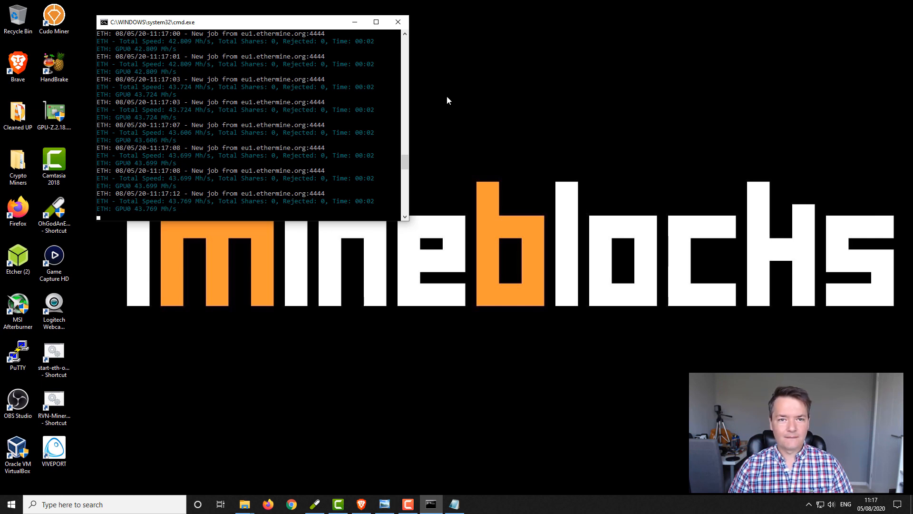